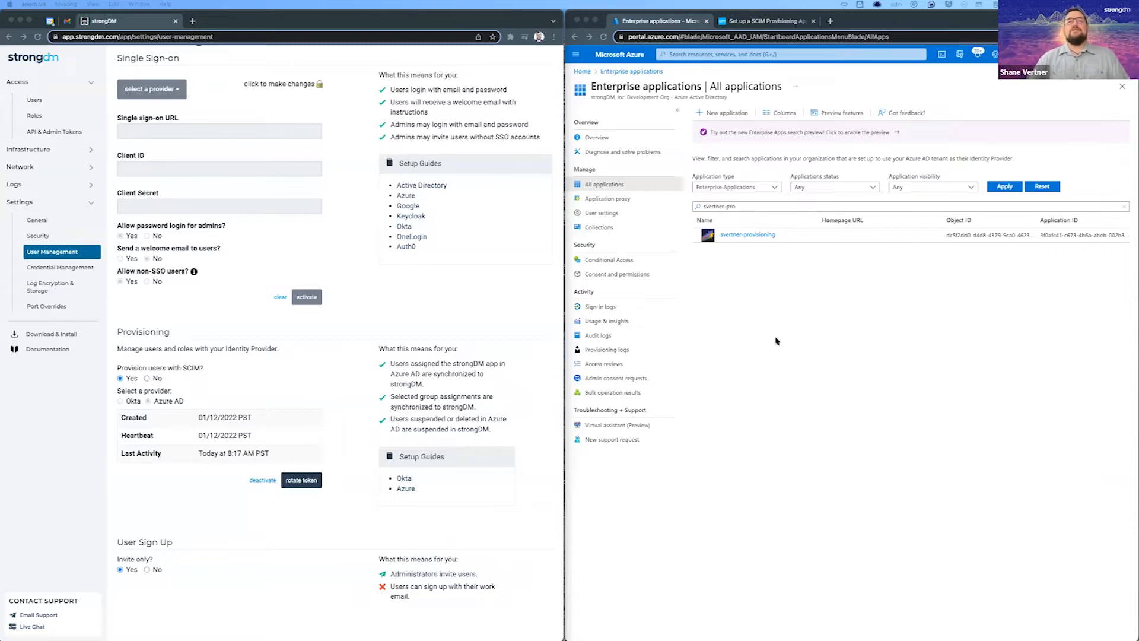
mouse_move(741, 286)
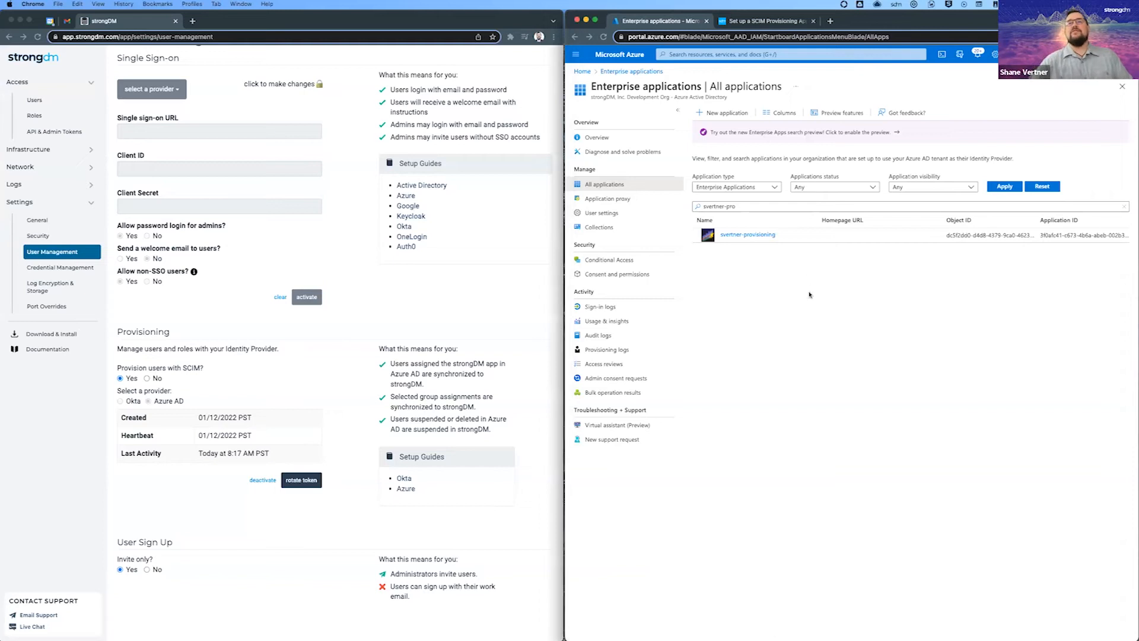
Return from the SCIM setup guide to Enterprise applications and open svertner-provisioning
click(763, 20)
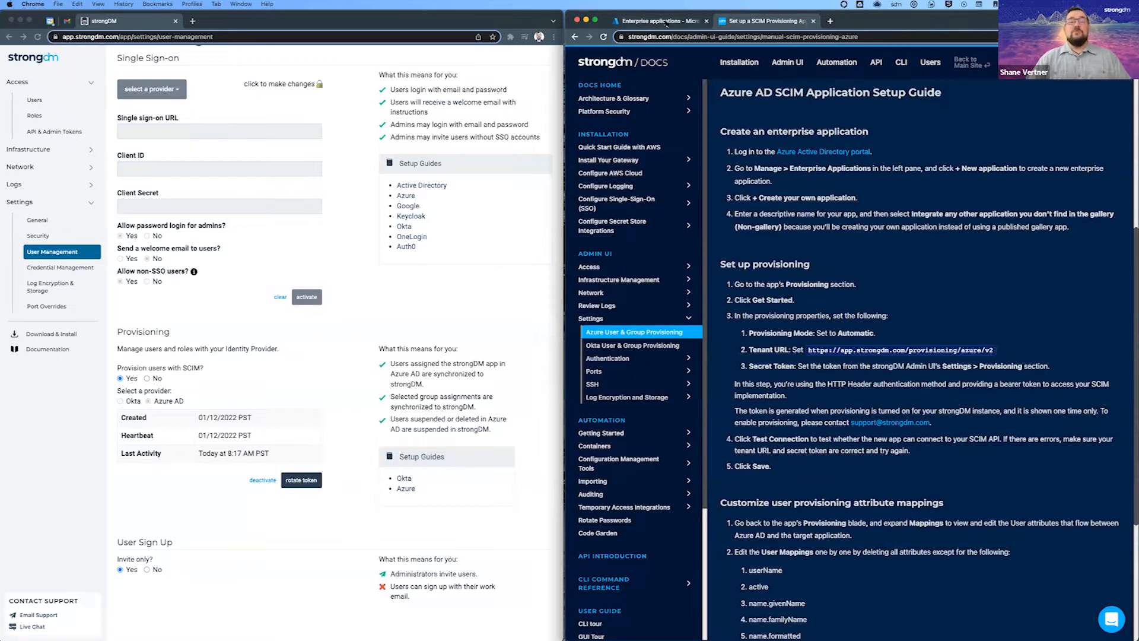
click(657, 21)
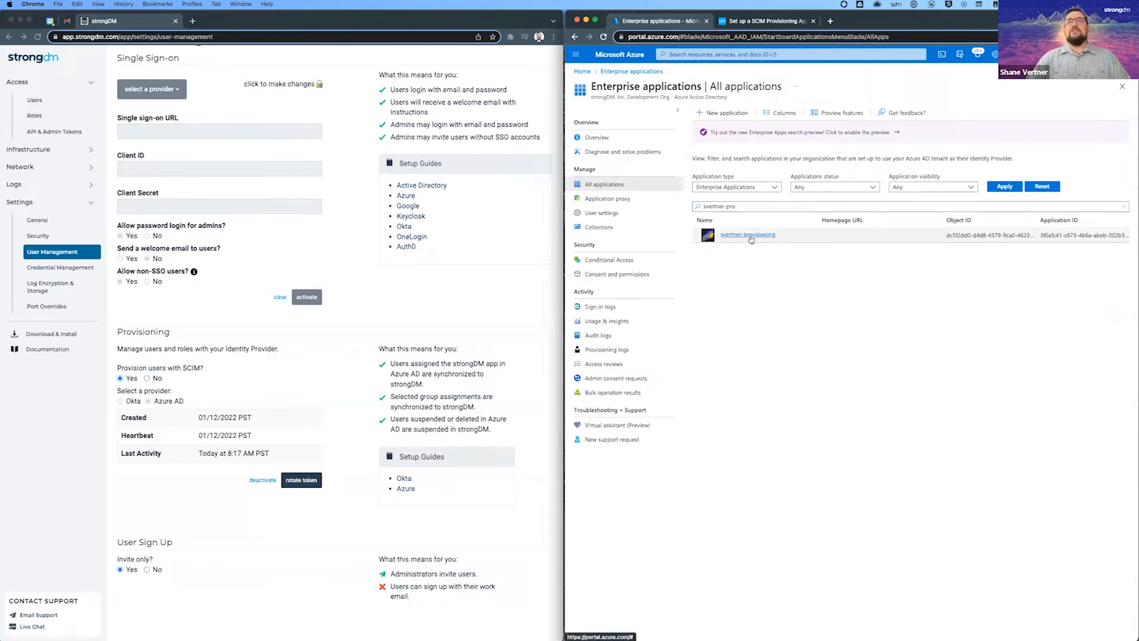
click(747, 235)
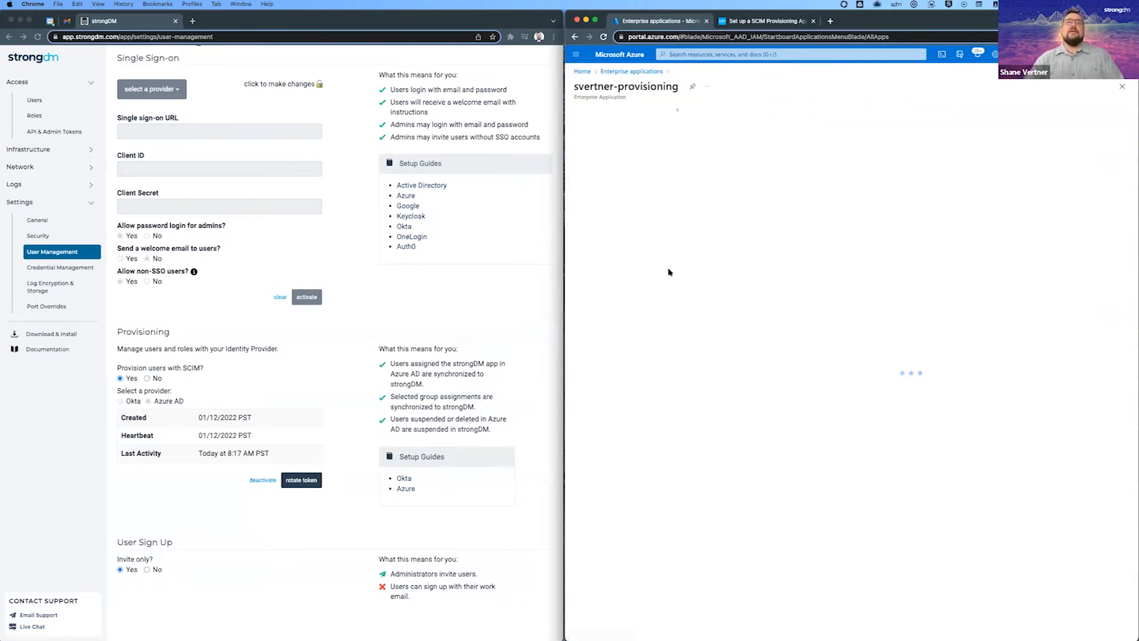
click(625, 86)
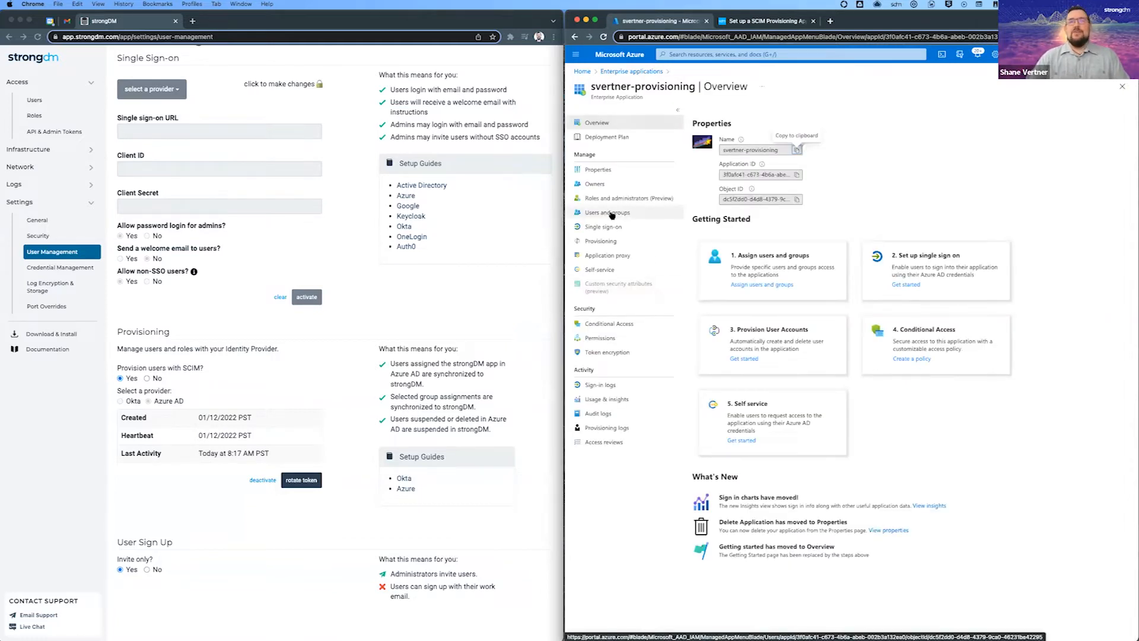
View the app's Users and groups, then its Provisioning status showing the cycle at 100%
click(607, 212)
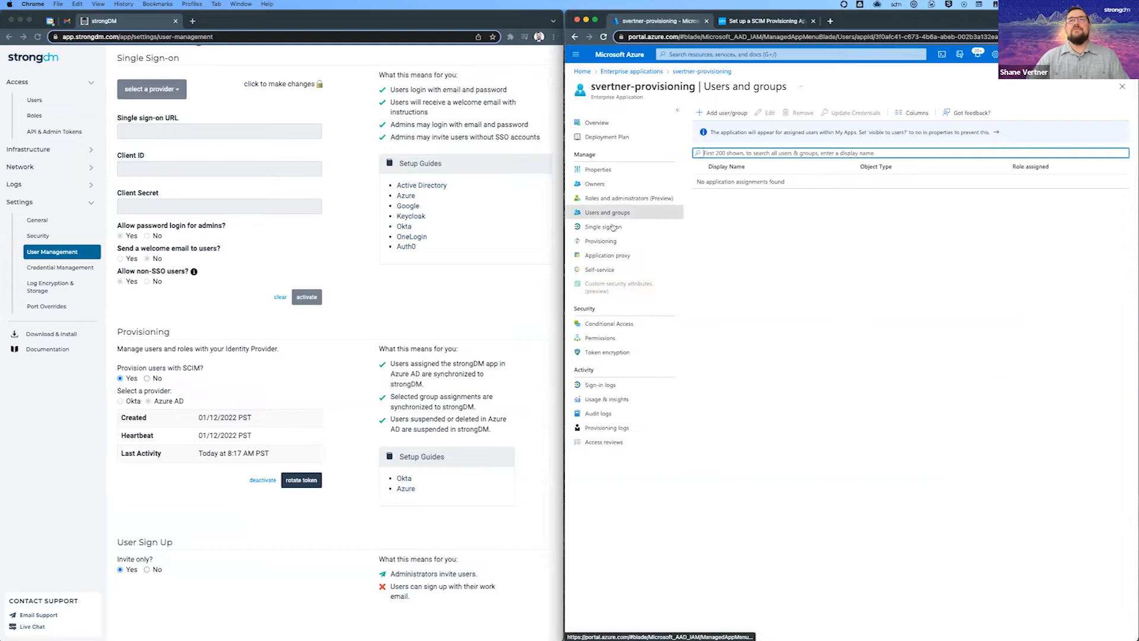
click(600, 240)
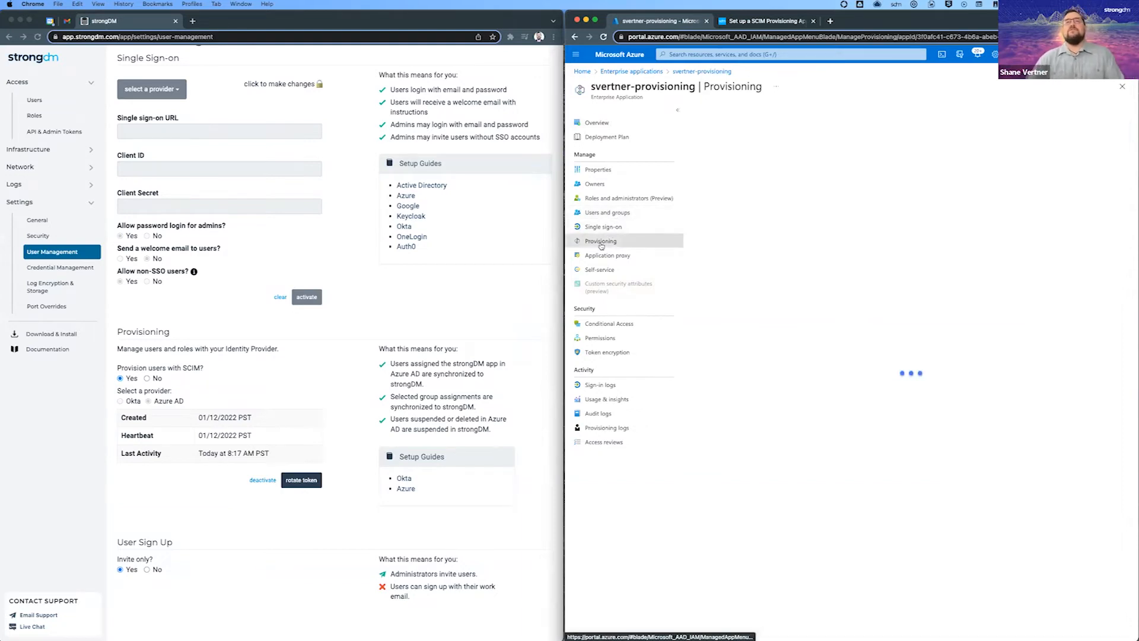
click(600, 241)
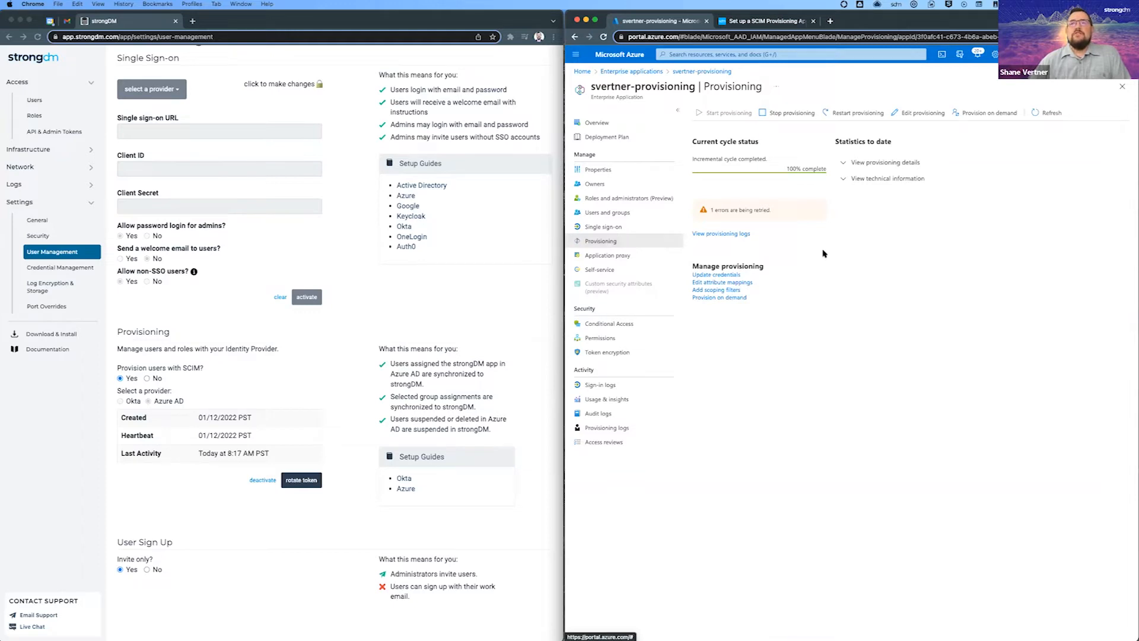
mouse_move(915, 122)
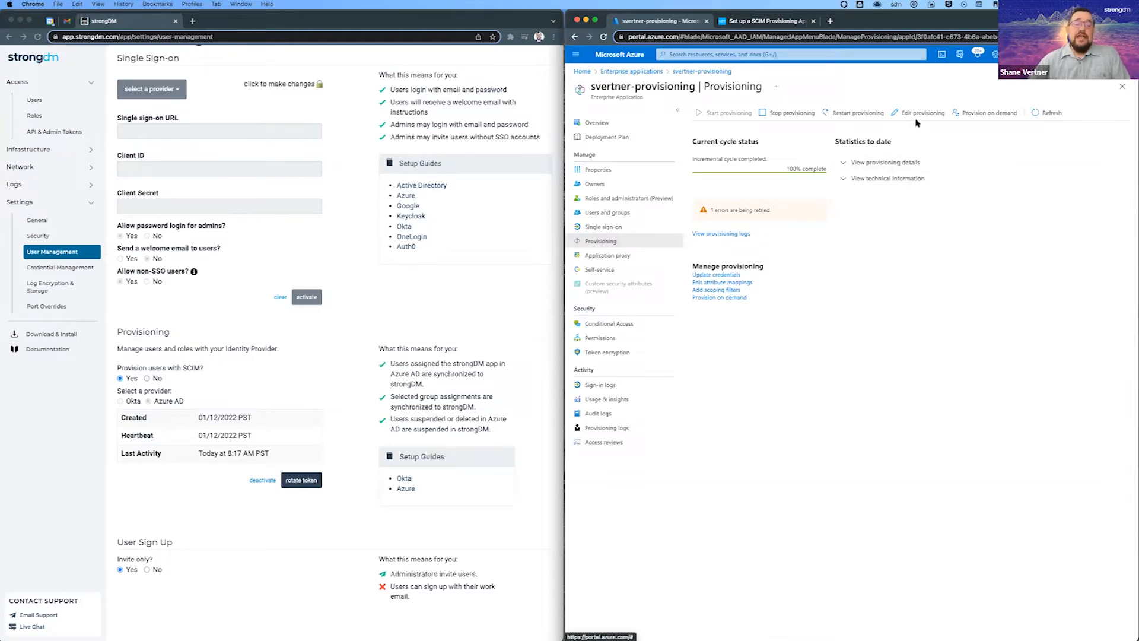
Edit provisioning, review the strongDM tenant URL and token, and test the connection
click(921, 113)
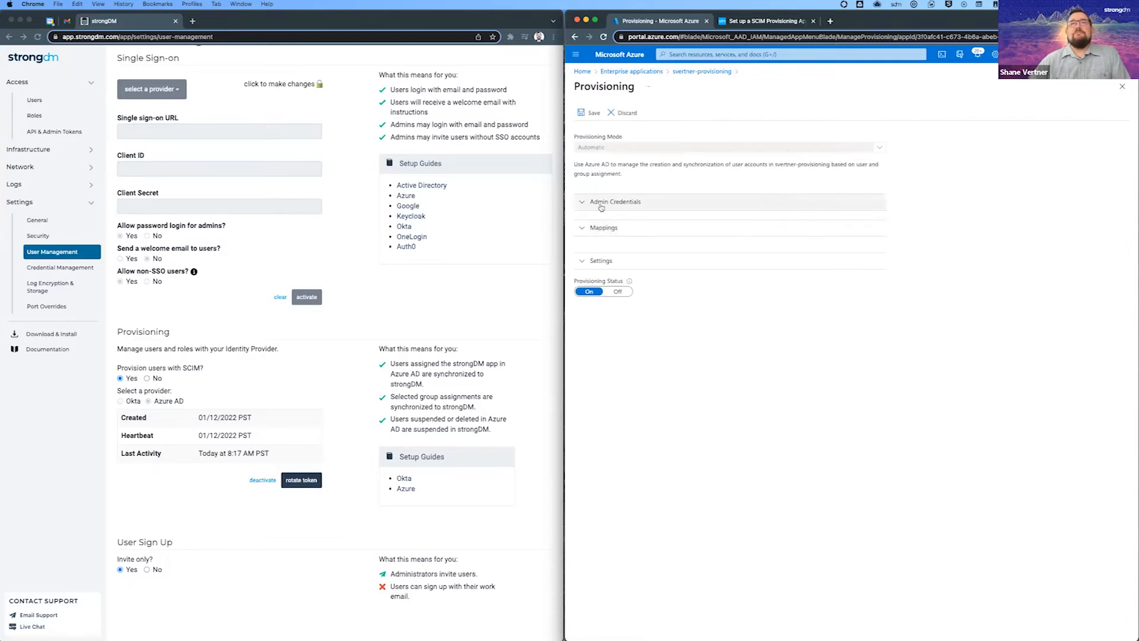
click(614, 201)
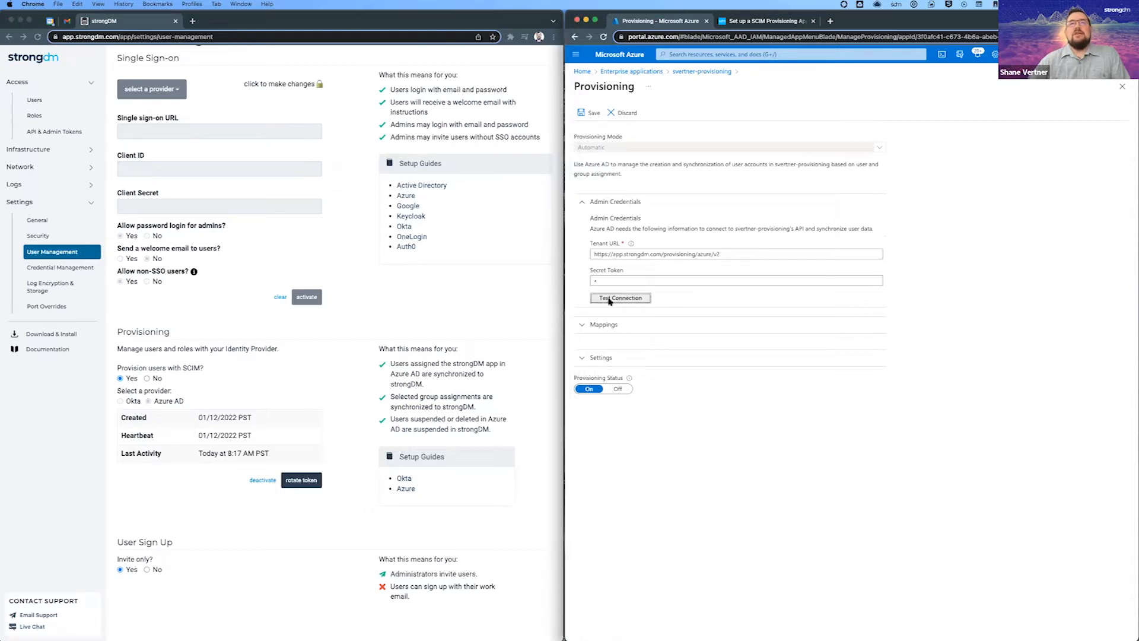
click(620, 298)
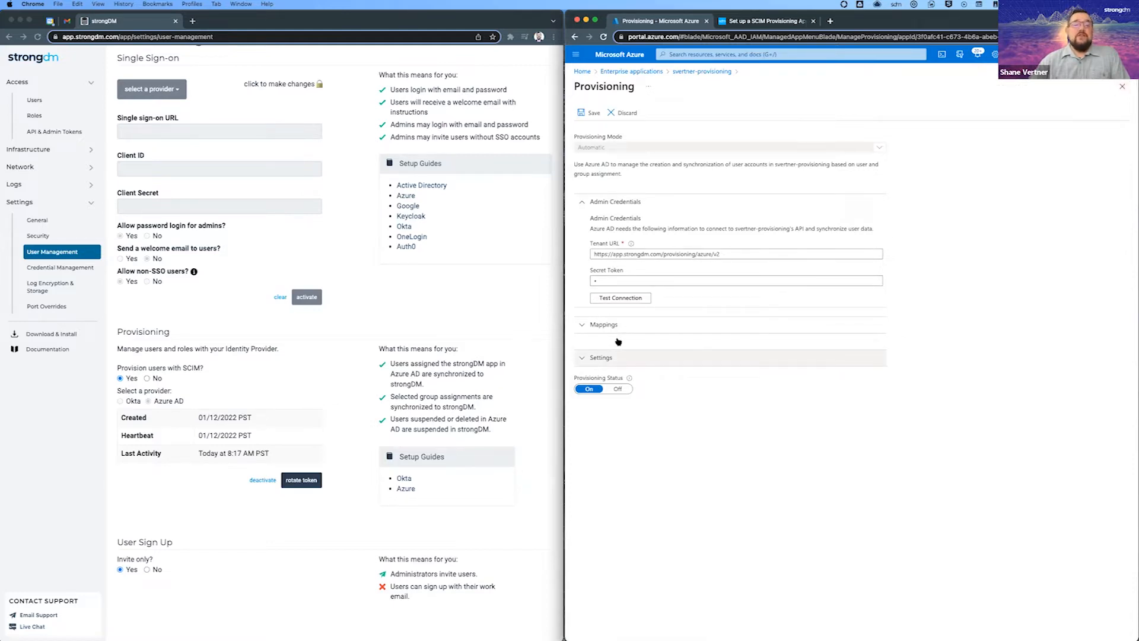
In Settings, keep the scope to Sync only assigned users and groups
click(600, 357)
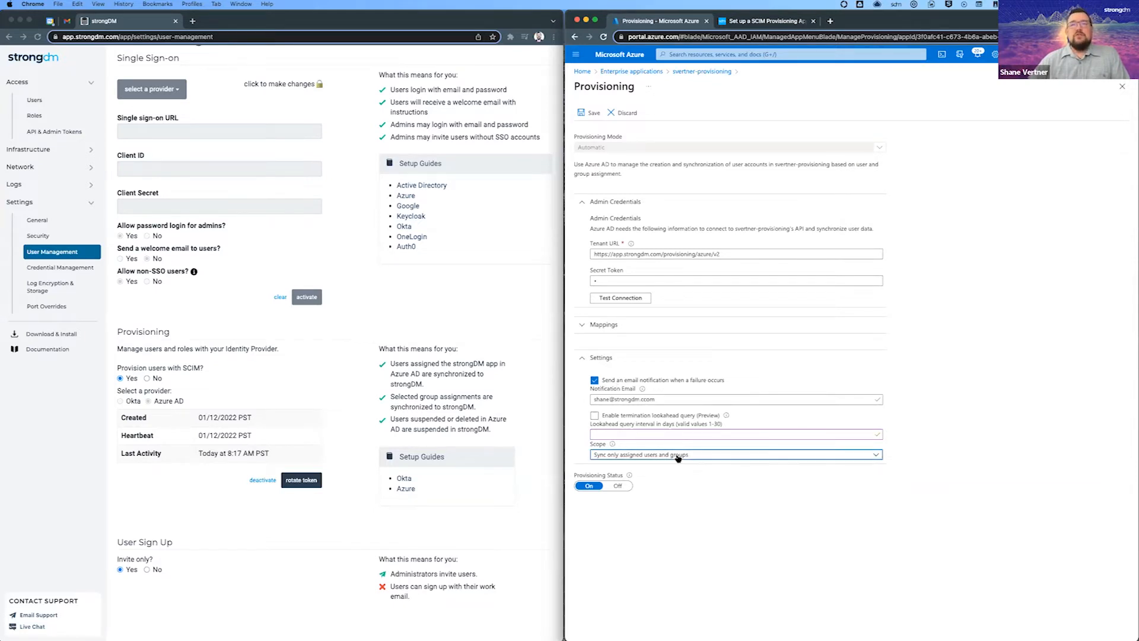
click(733, 454)
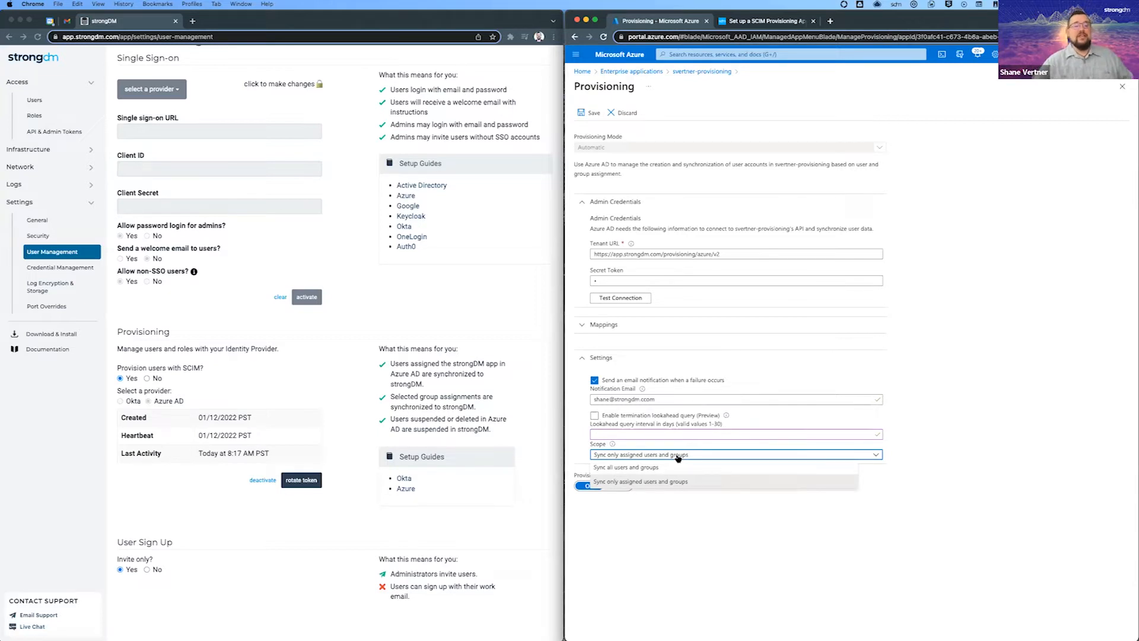
click(640, 480)
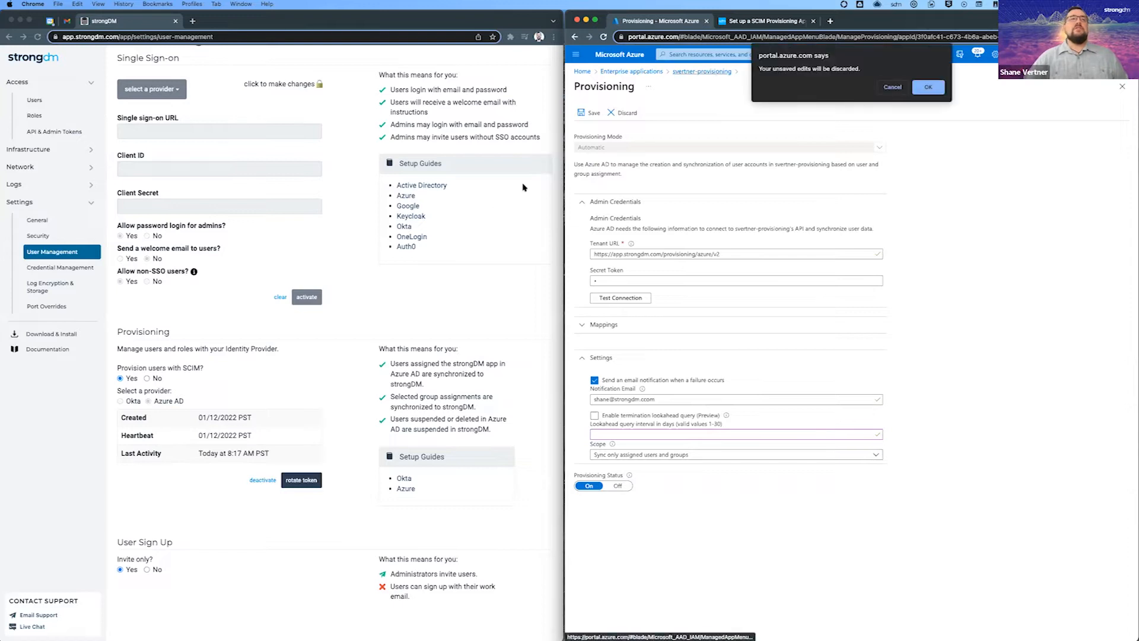
Confirm discarding the unsaved provisioning edits
click(928, 87)
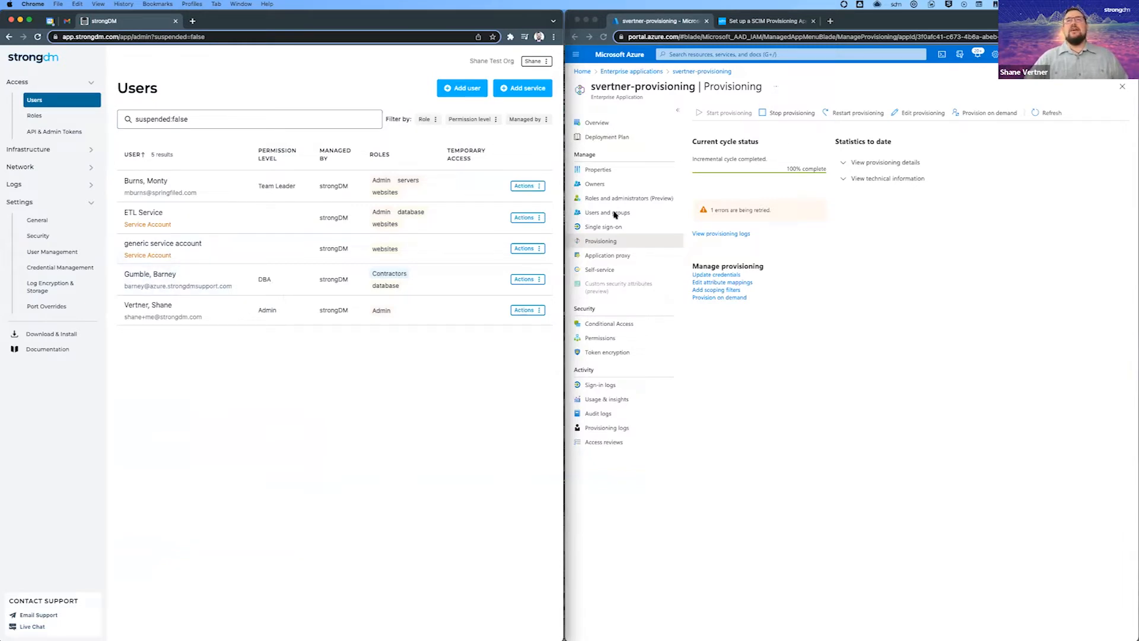
Assign the Contractors group to svertner-provisioning via Add user/group, searching 'c'
click(606, 212)
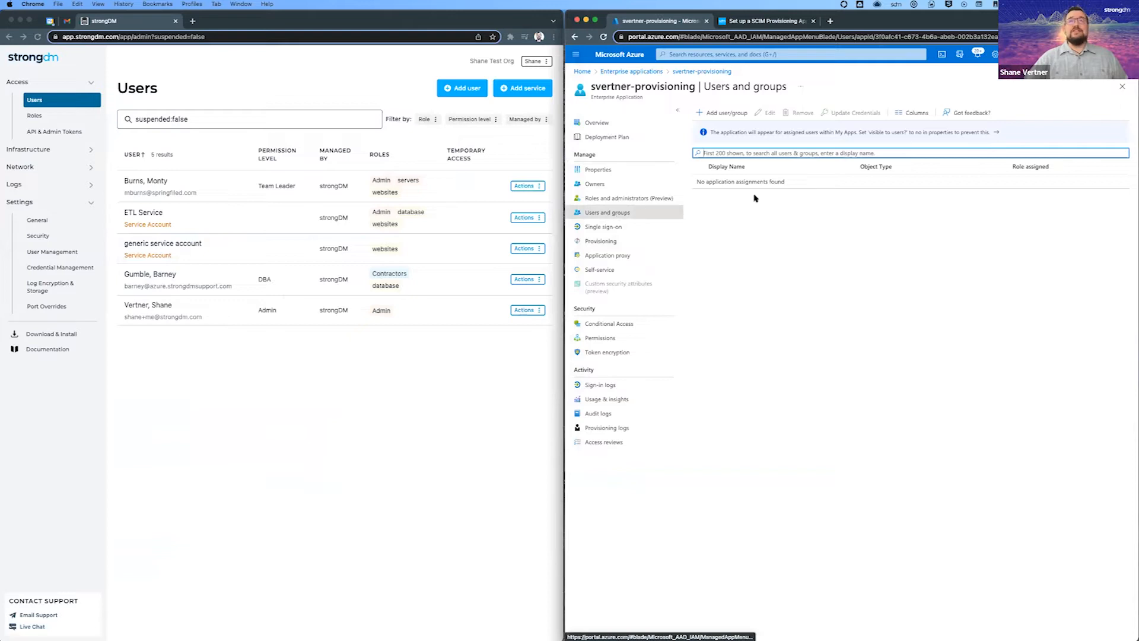
click(724, 113)
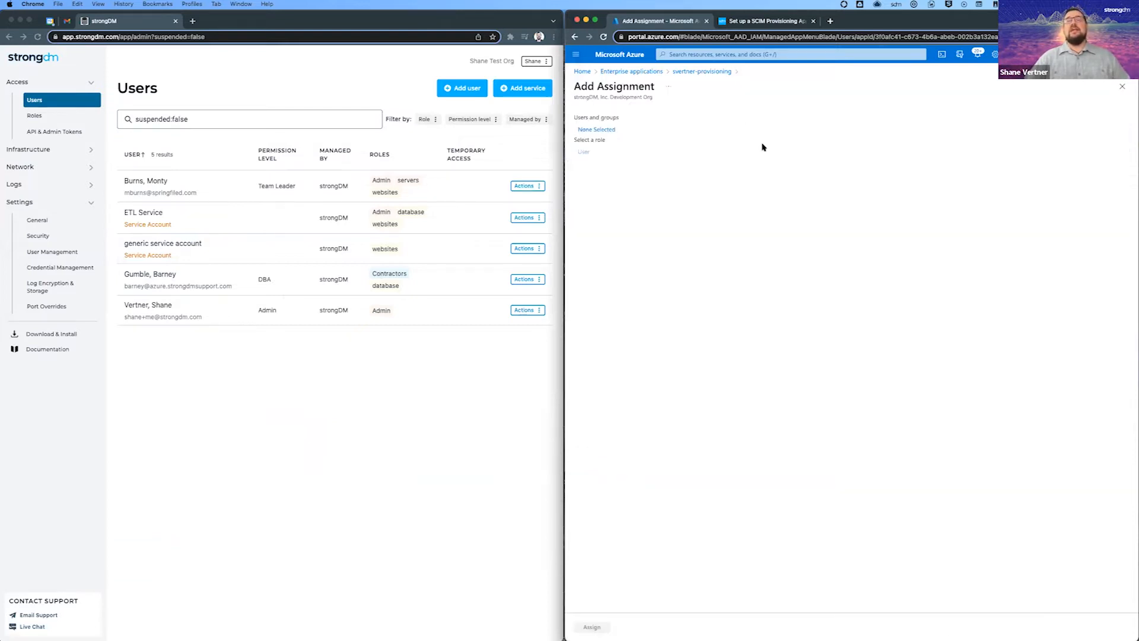
click(597, 129)
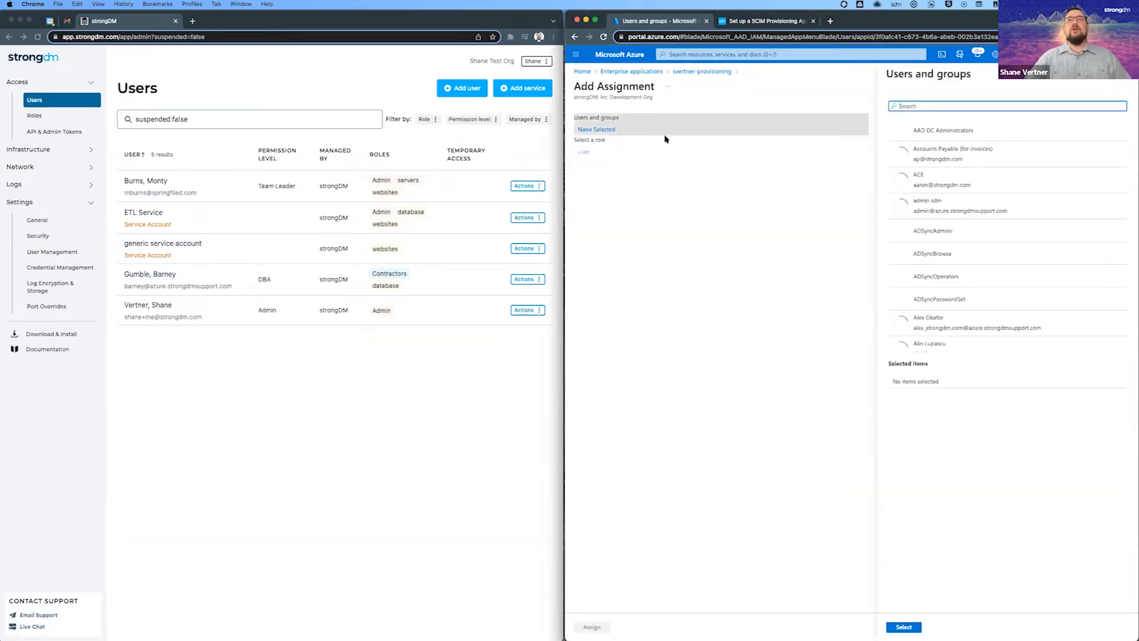
text(c)
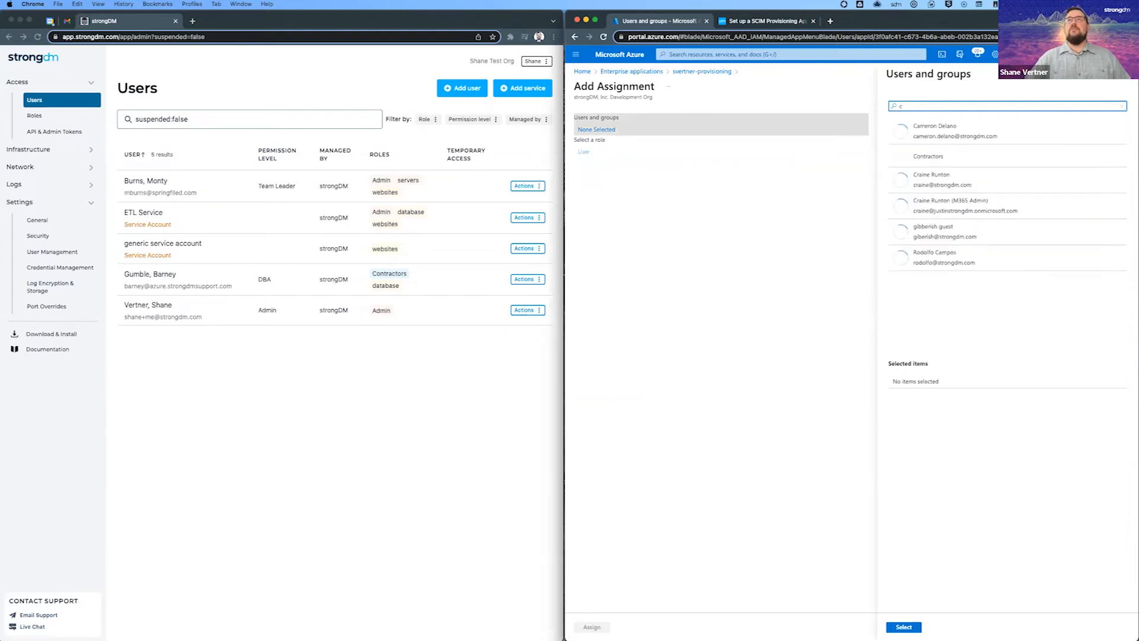
click(928, 156)
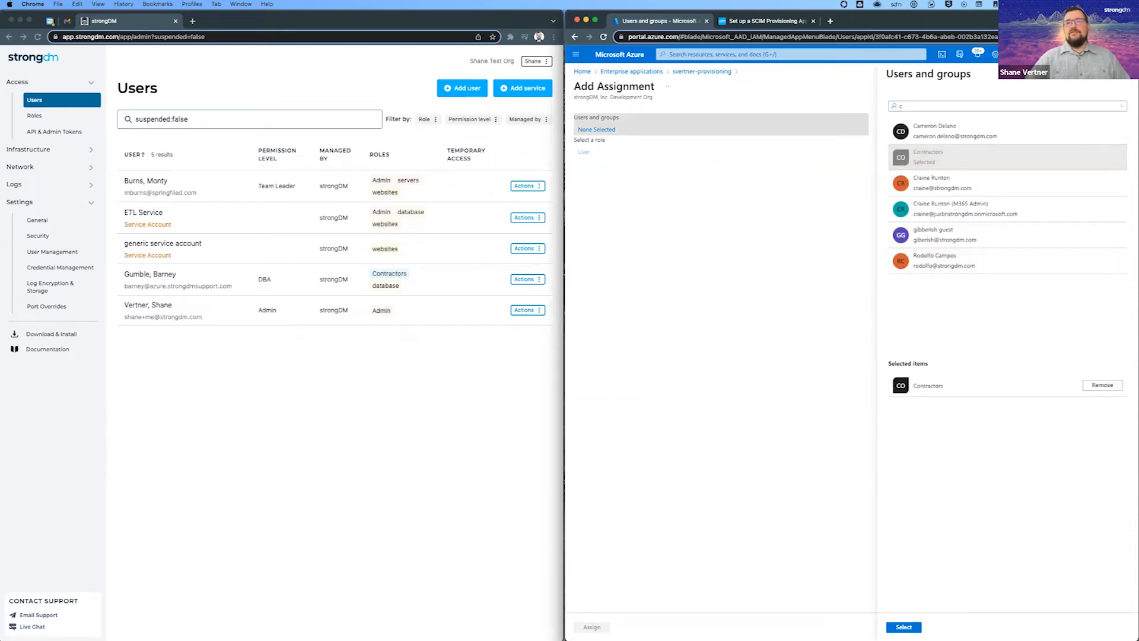
click(903, 626)
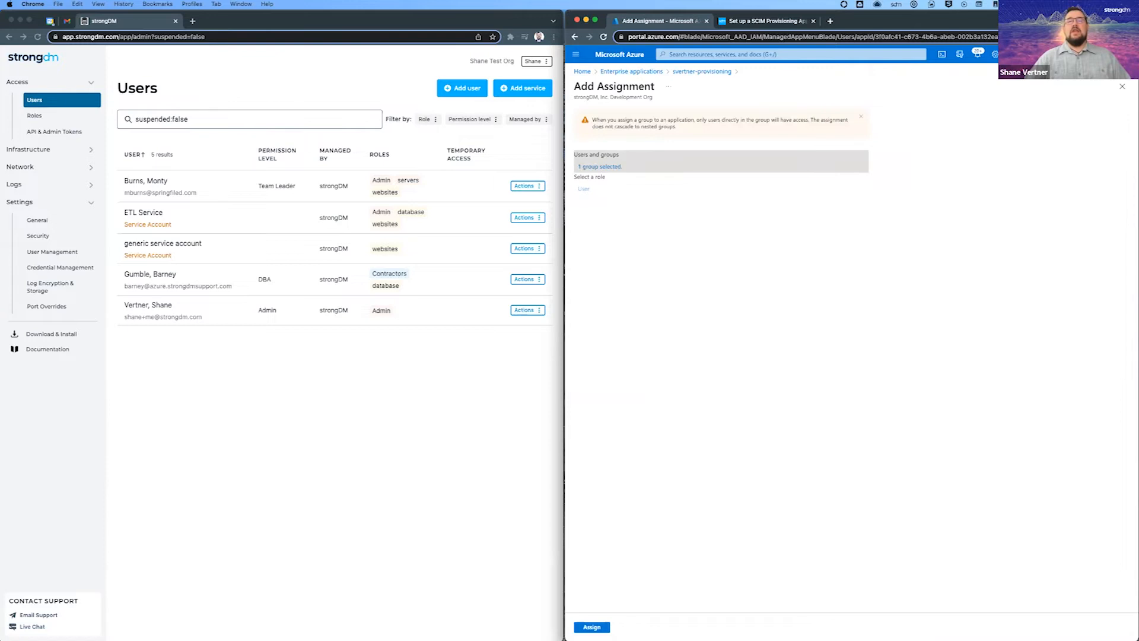
click(590, 626)
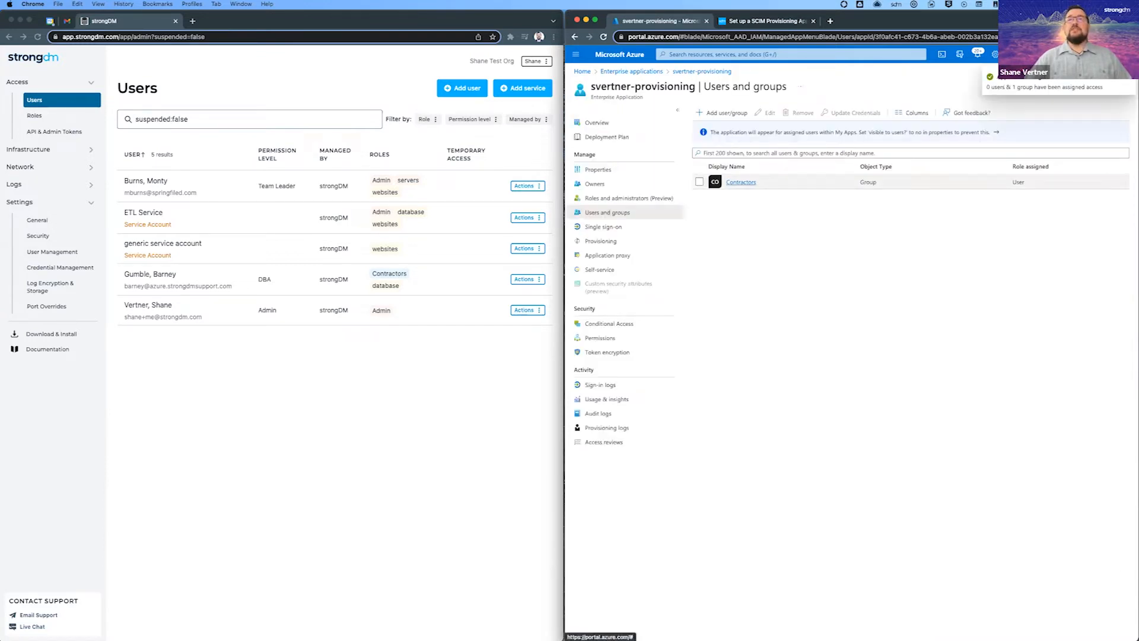
Check the Contractors group details and return to the assigned users and groups list
click(740, 182)
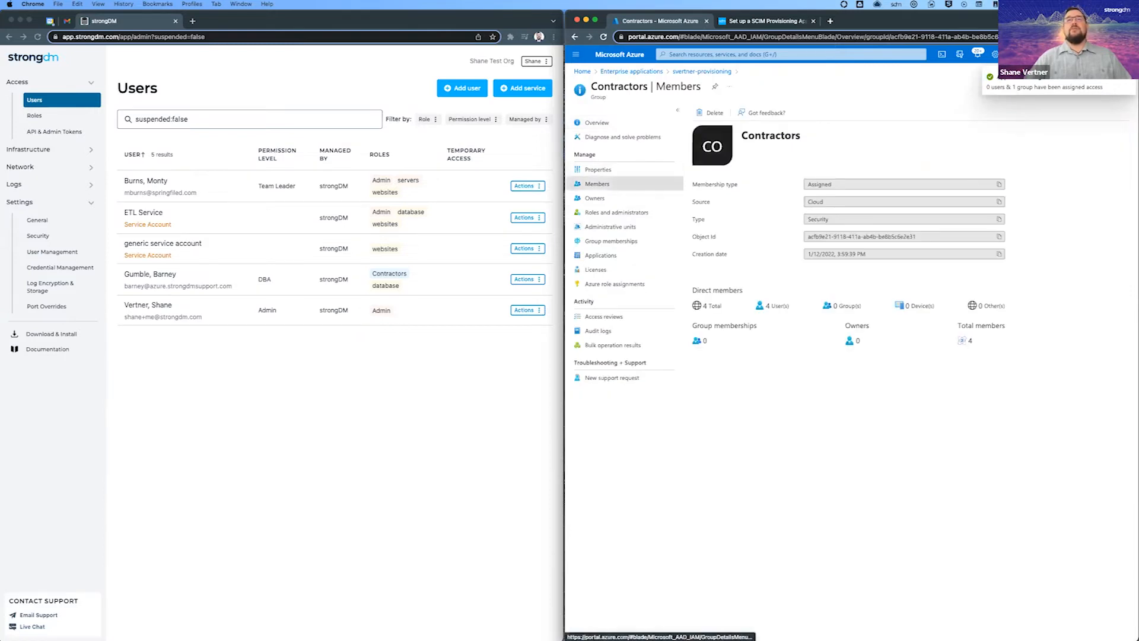
click(597, 184)
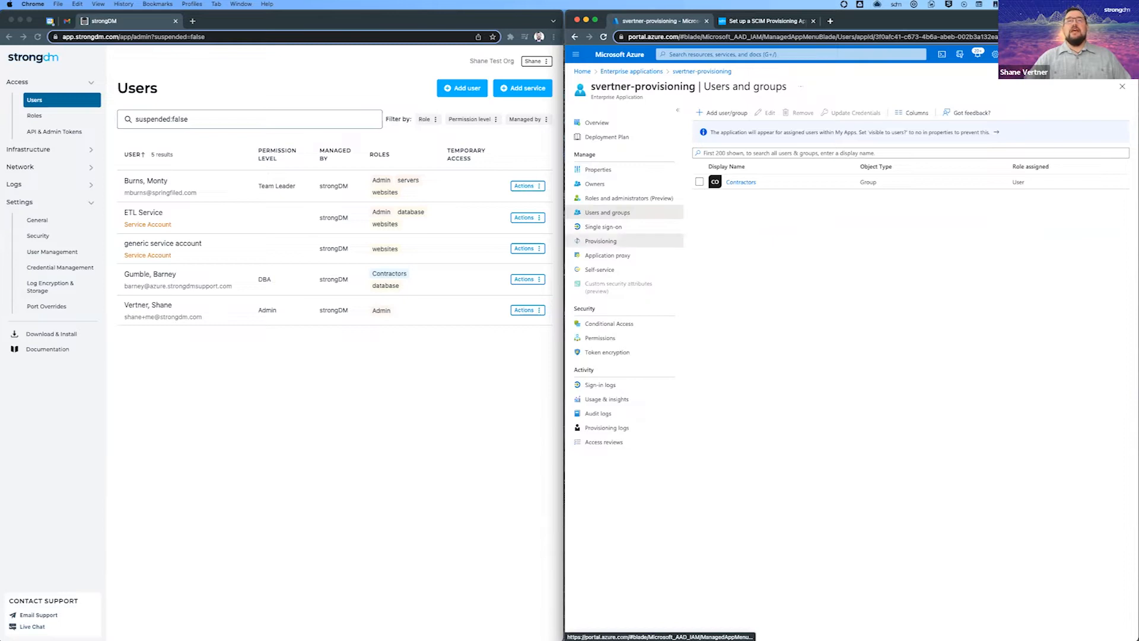
Stop and restart provisioning so Contractors members sync, then view strongDM's Roles list
click(600, 240)
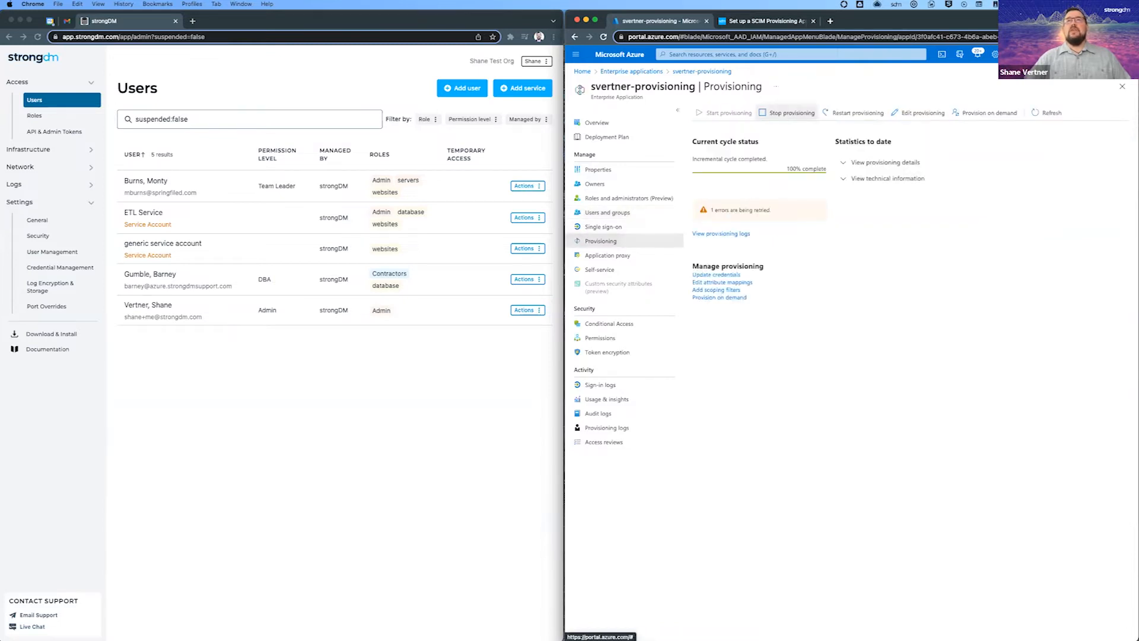
click(790, 113)
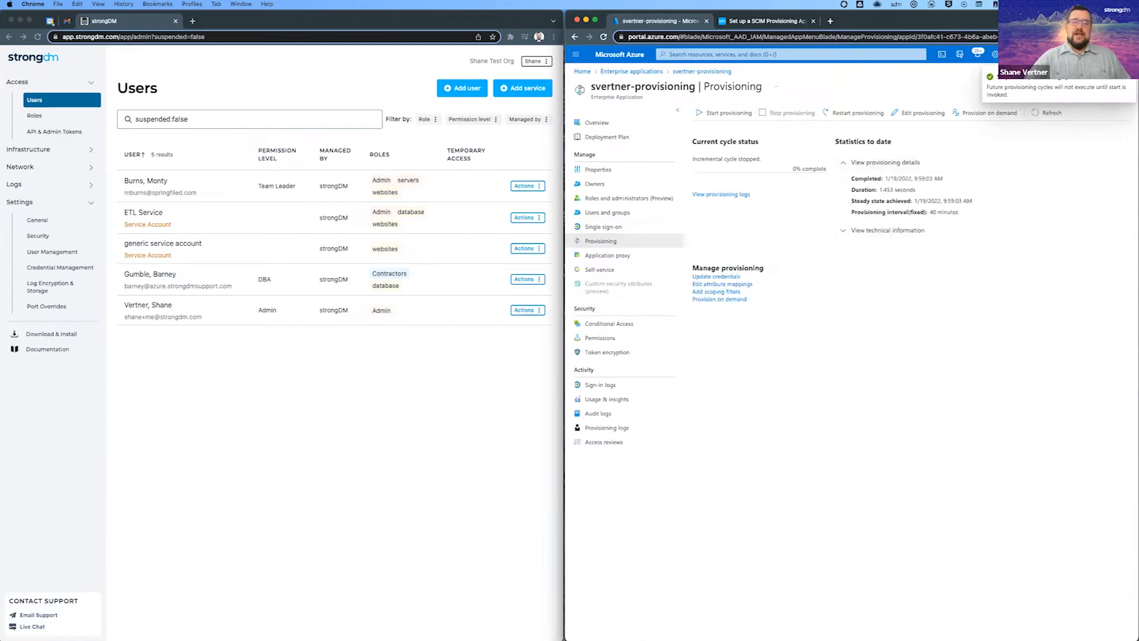
click(1132, 86)
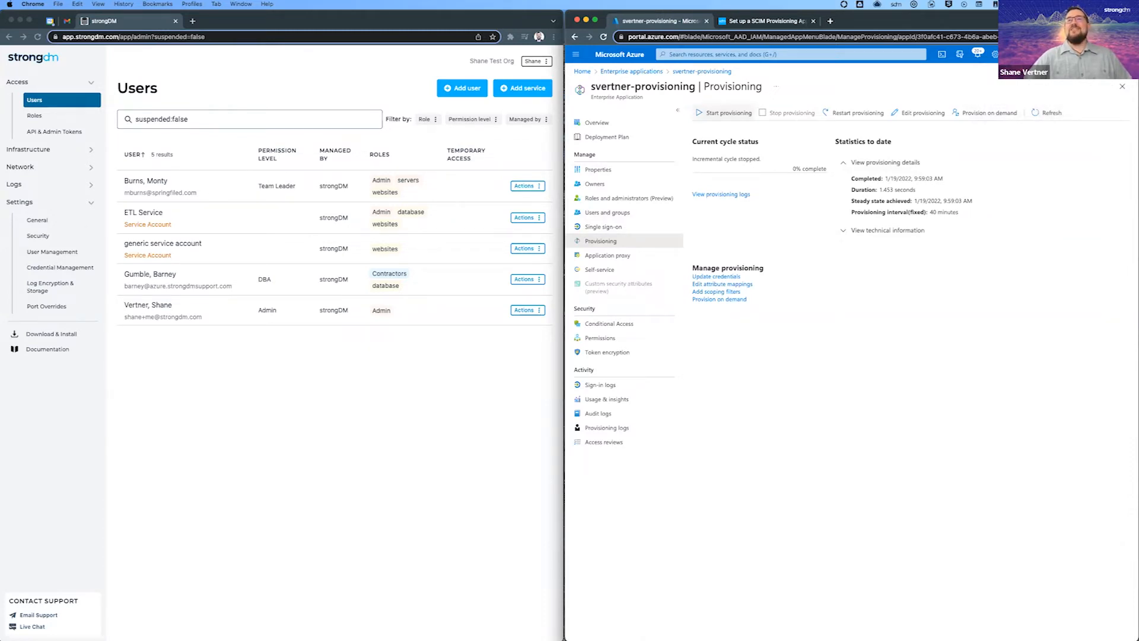
click(727, 113)
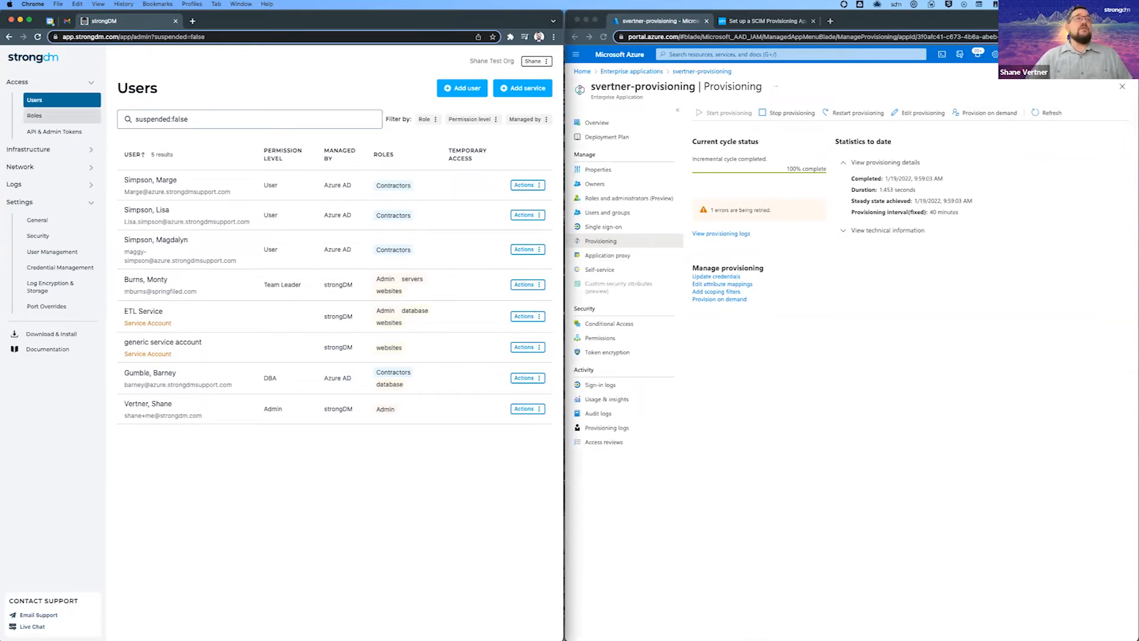
click(34, 115)
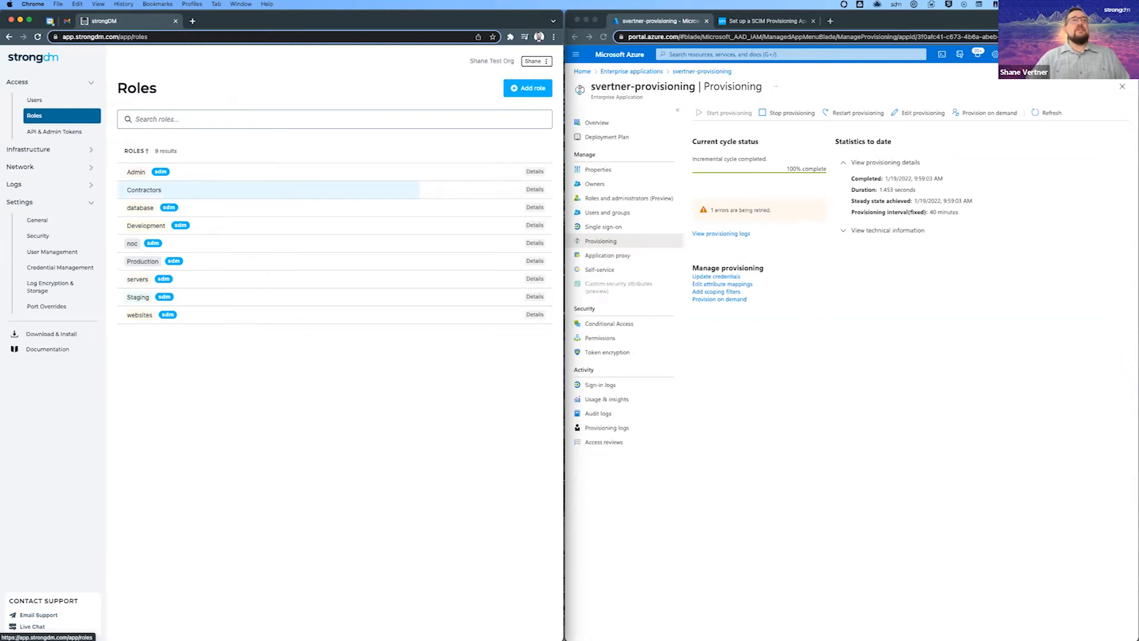
Inspect the Contractors role's members and access rule resources (mongo-CA, postGreSQL, snowflake), then return to Users
click(143, 190)
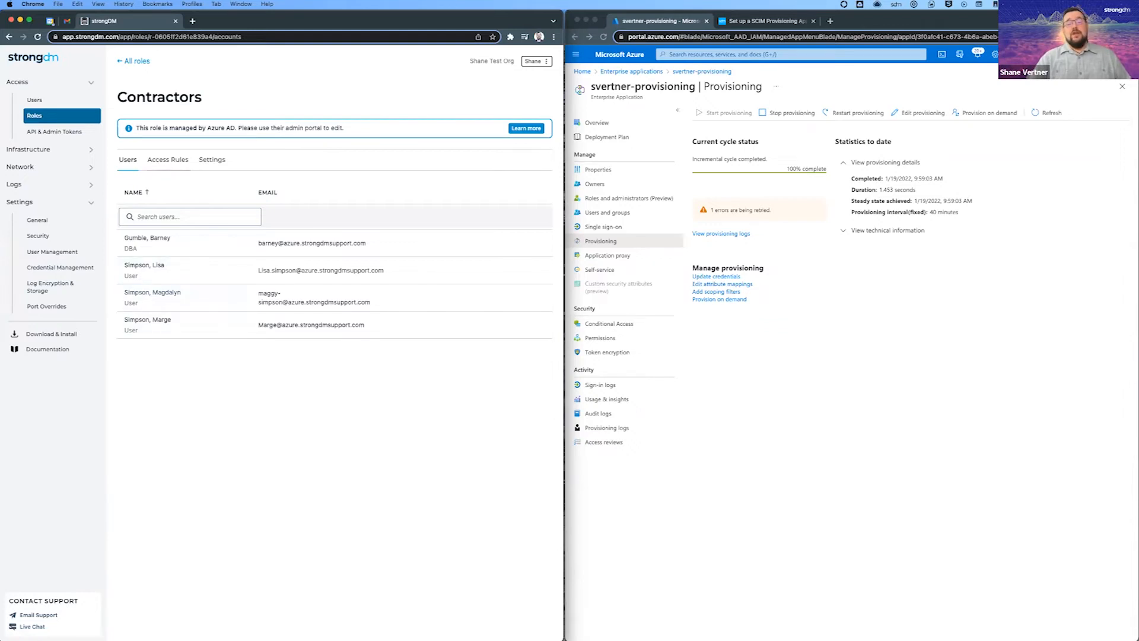
click(167, 159)
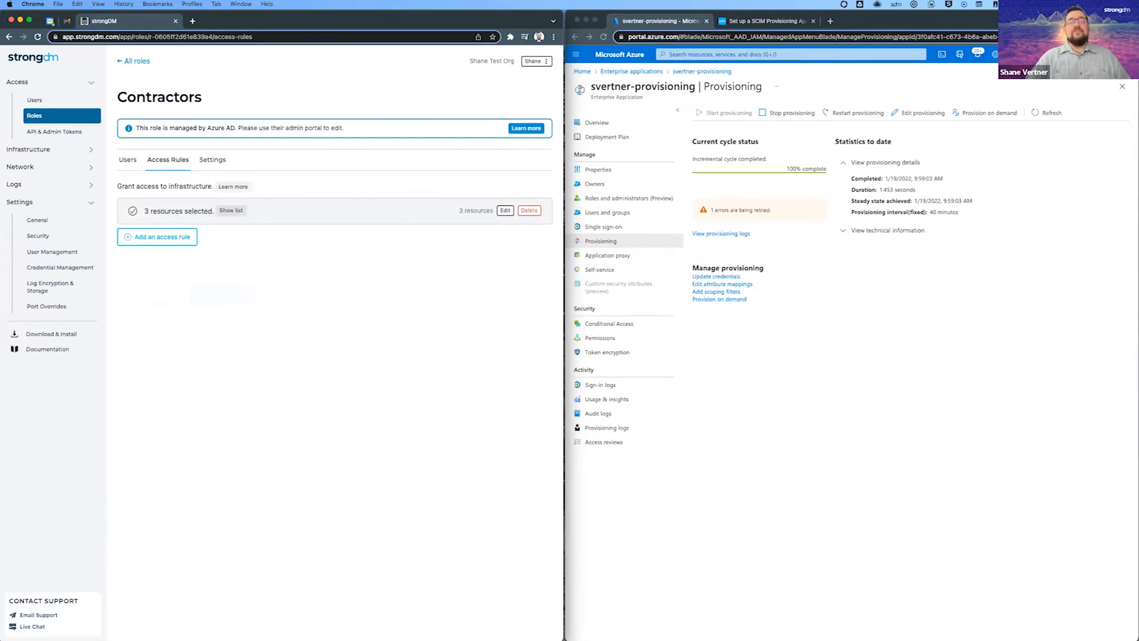
click(232, 211)
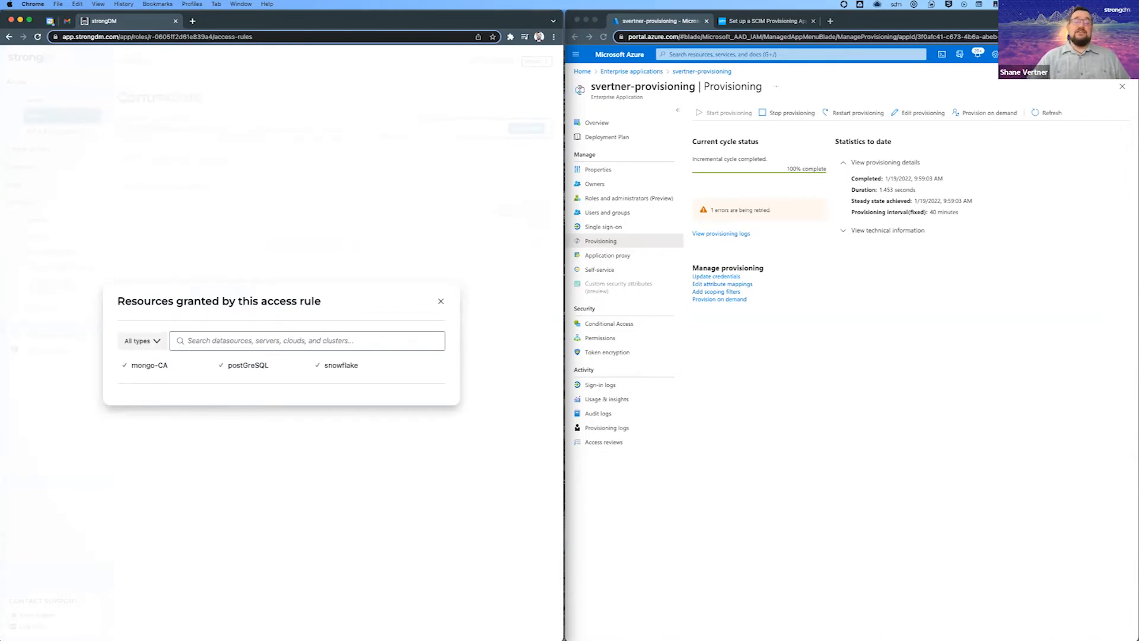
click(440, 300)
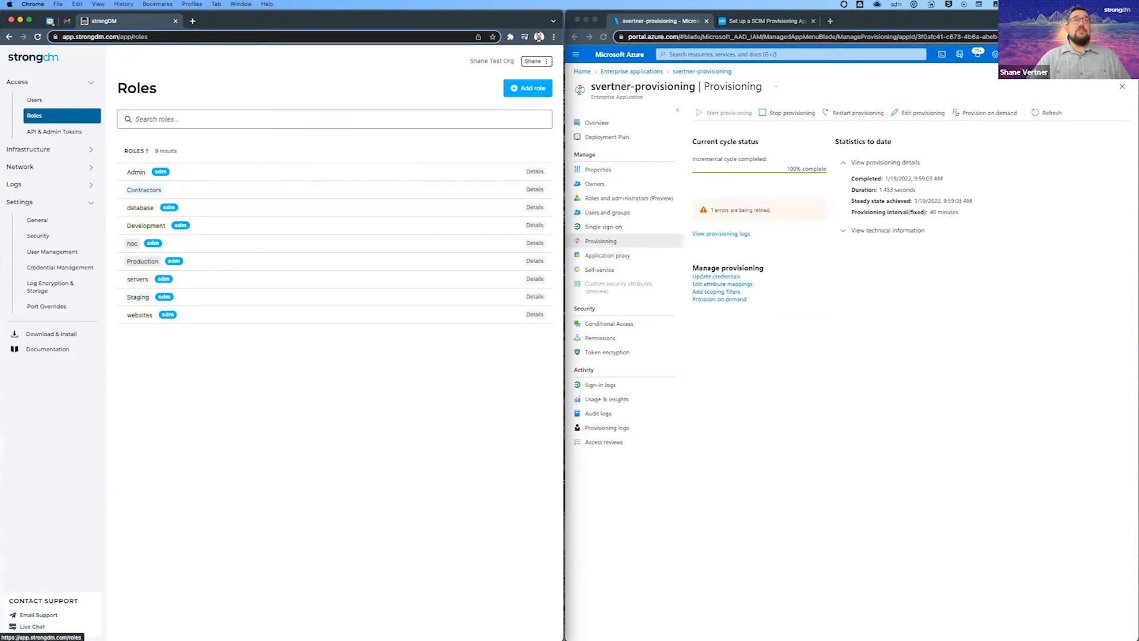
click(35, 99)
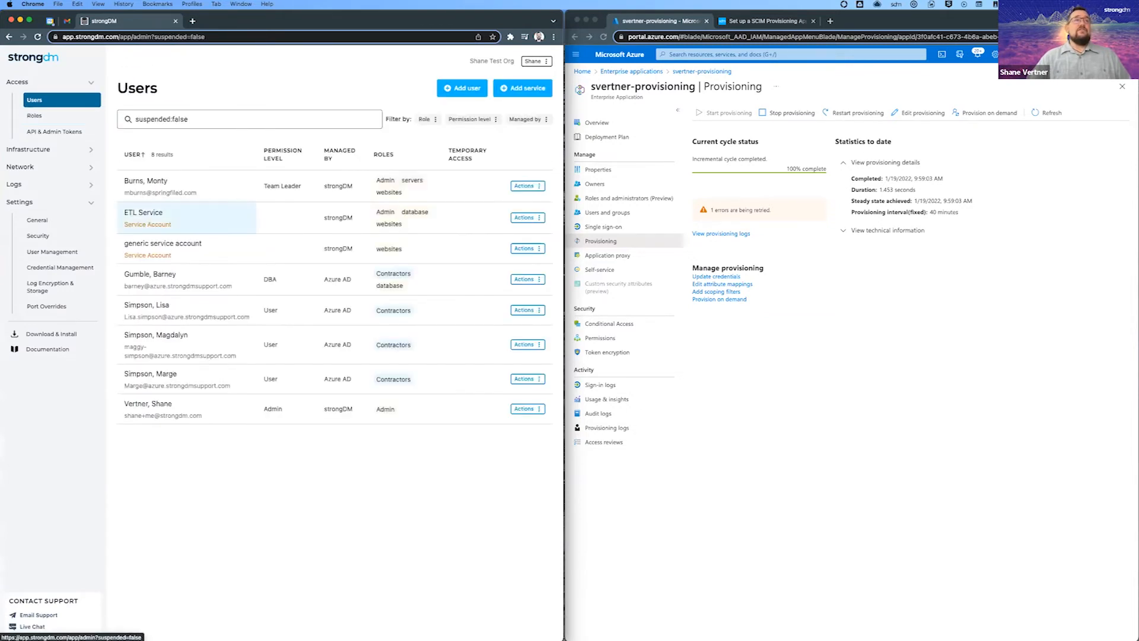
mouse_move(182, 378)
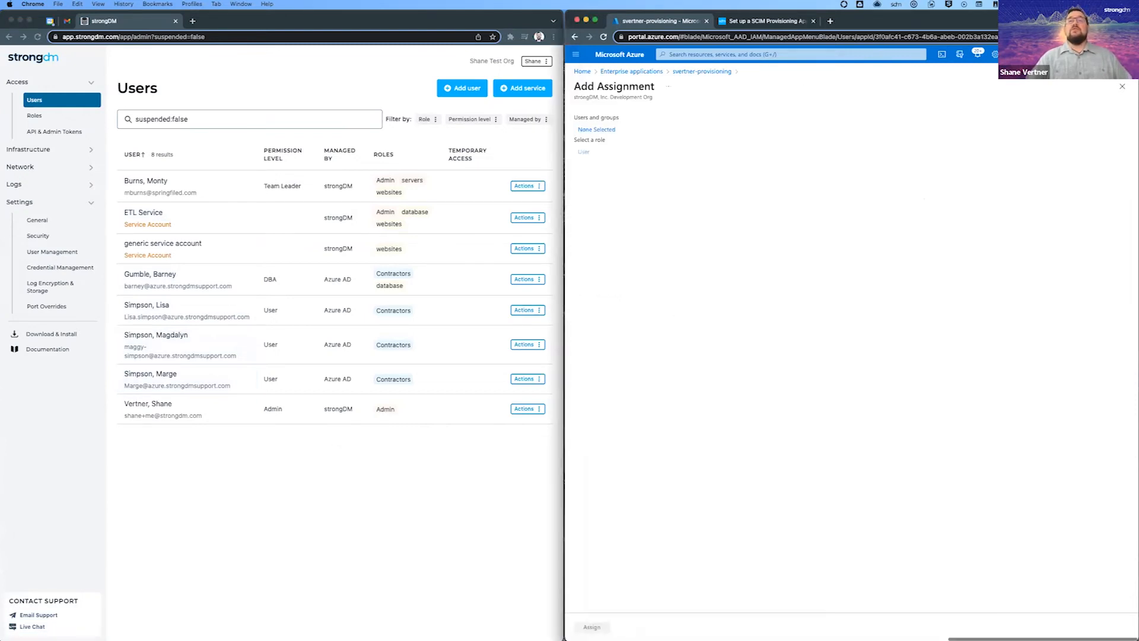
Search 'prod' and 'qu' to select the Production and Quality Assurance groups
click(595, 128)
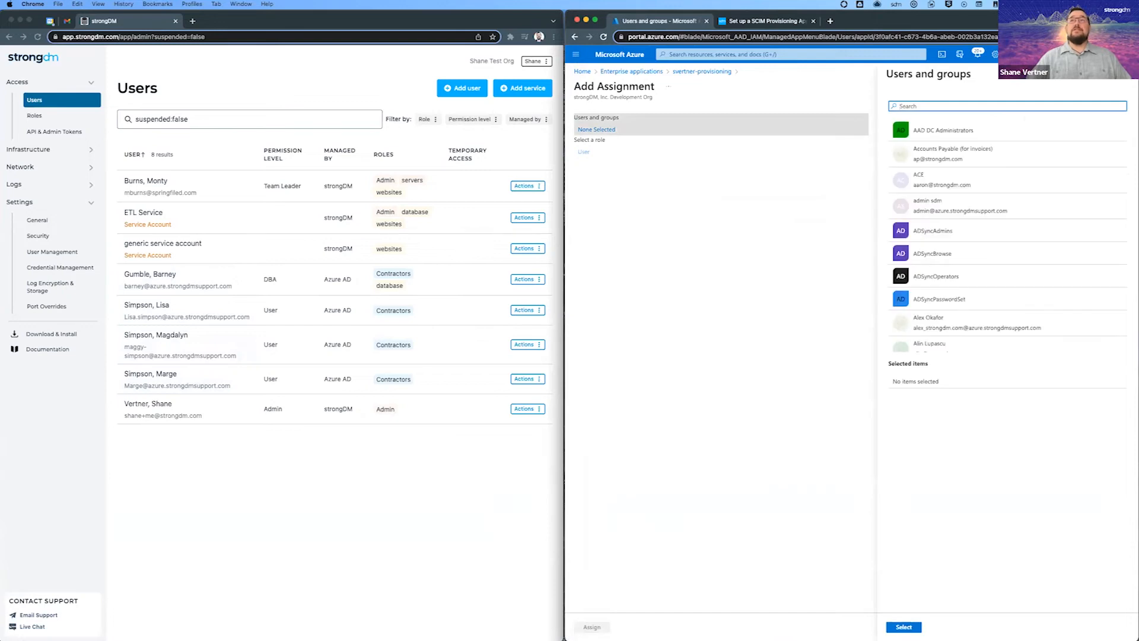
text(prod)
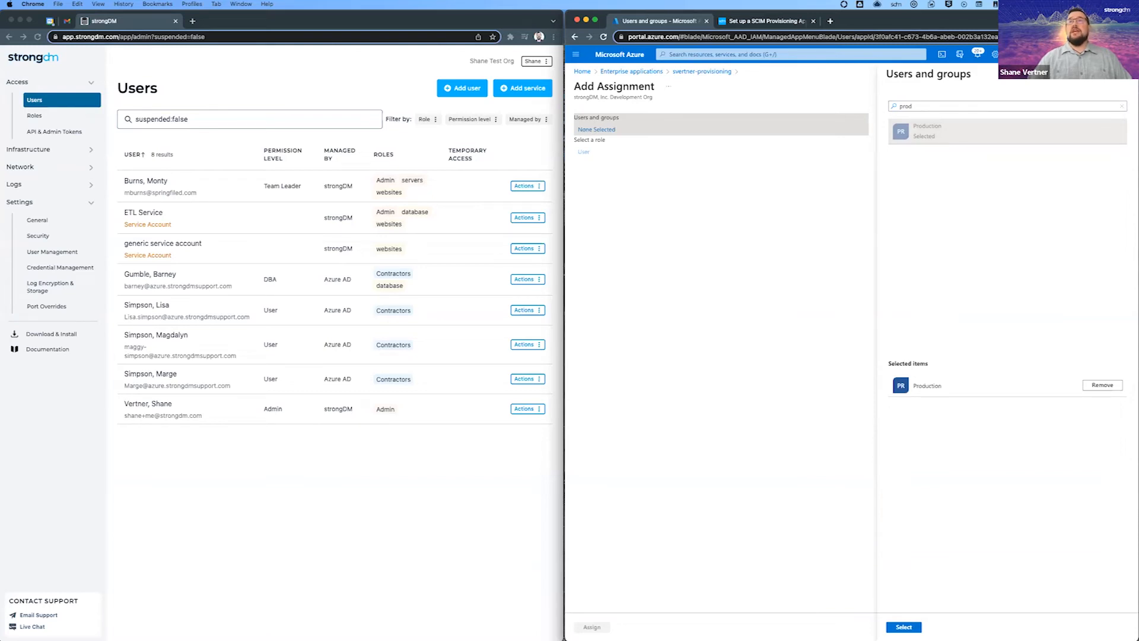
text(qua)
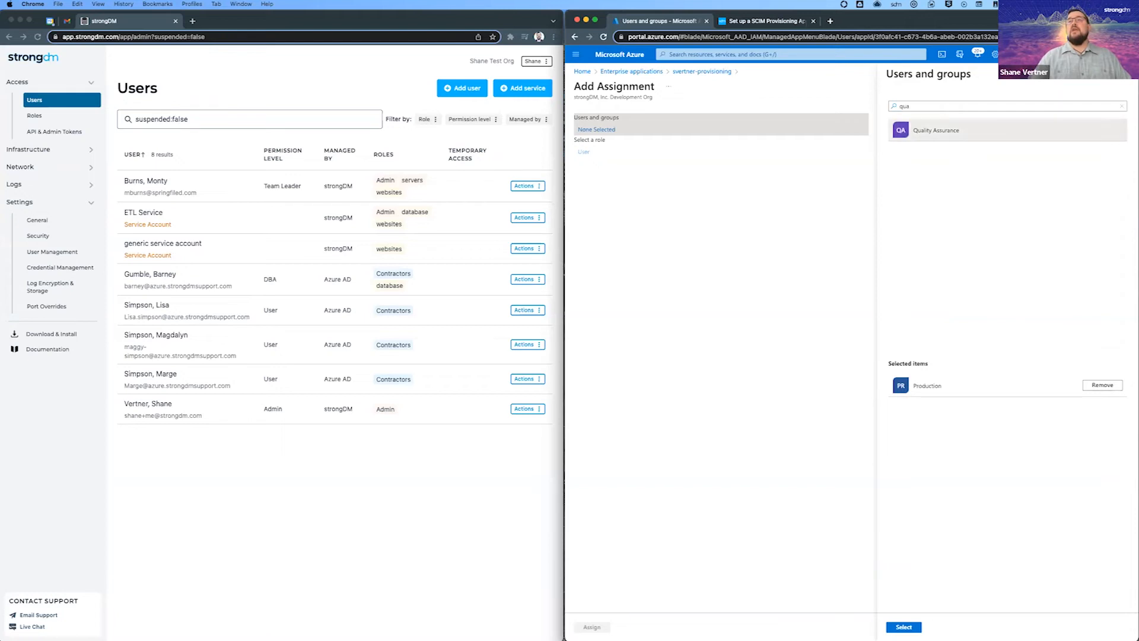
click(902, 626)
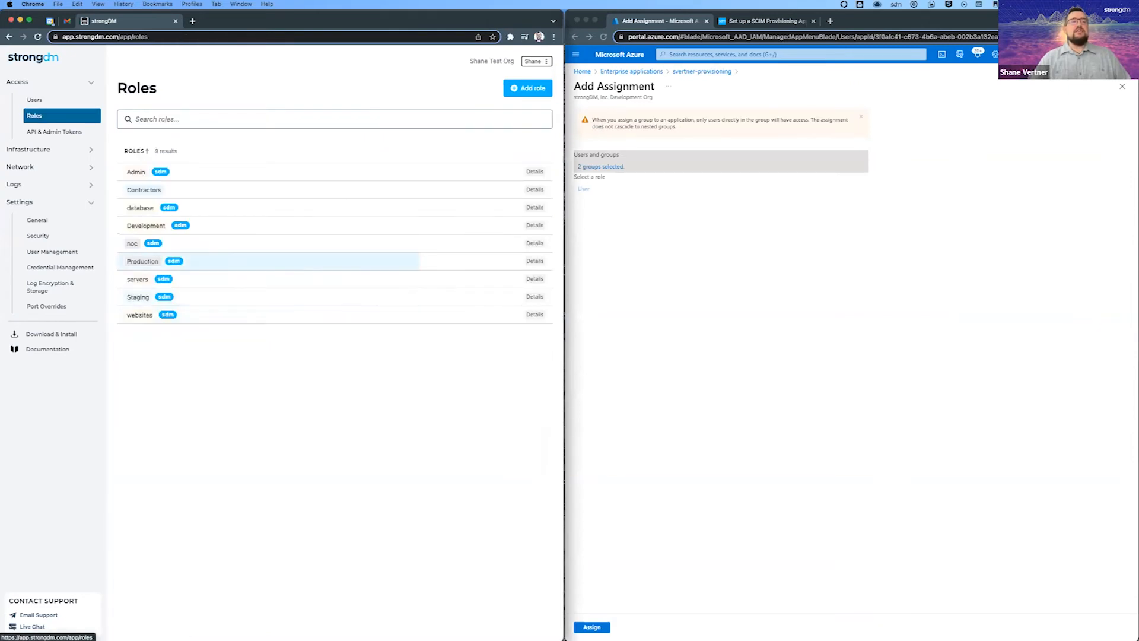
Glance at the Production role in strongDM, then assign the two chosen groups to the app
click(142, 261)
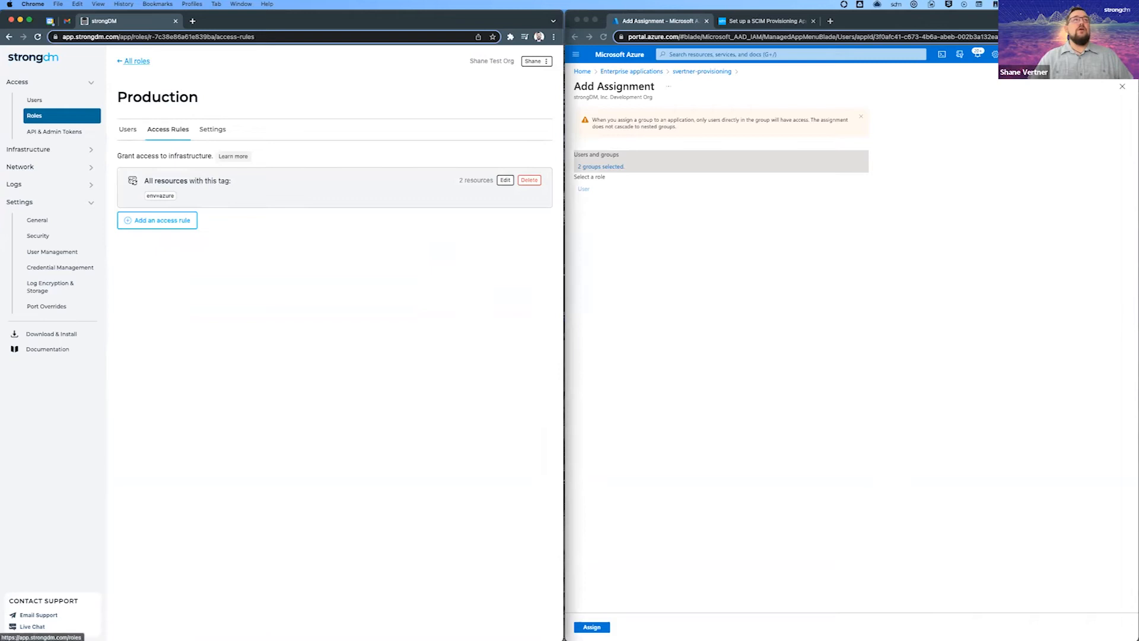
click(136, 60)
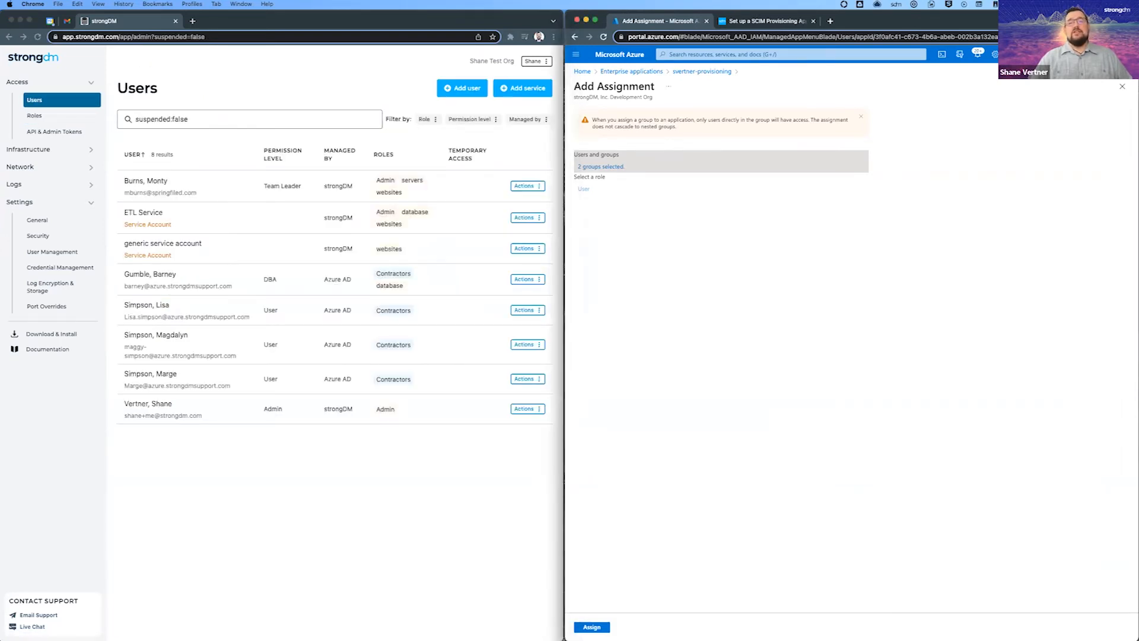
click(591, 627)
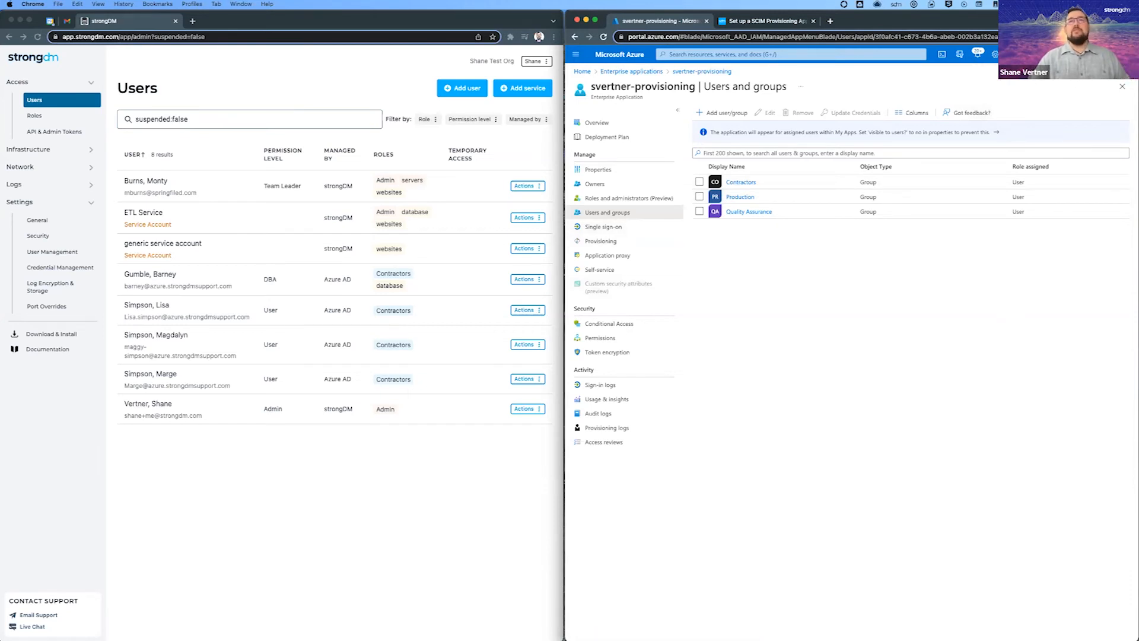
Stop provisioning with confirmation and start it again so the new groups sync to strongDM
click(600, 241)
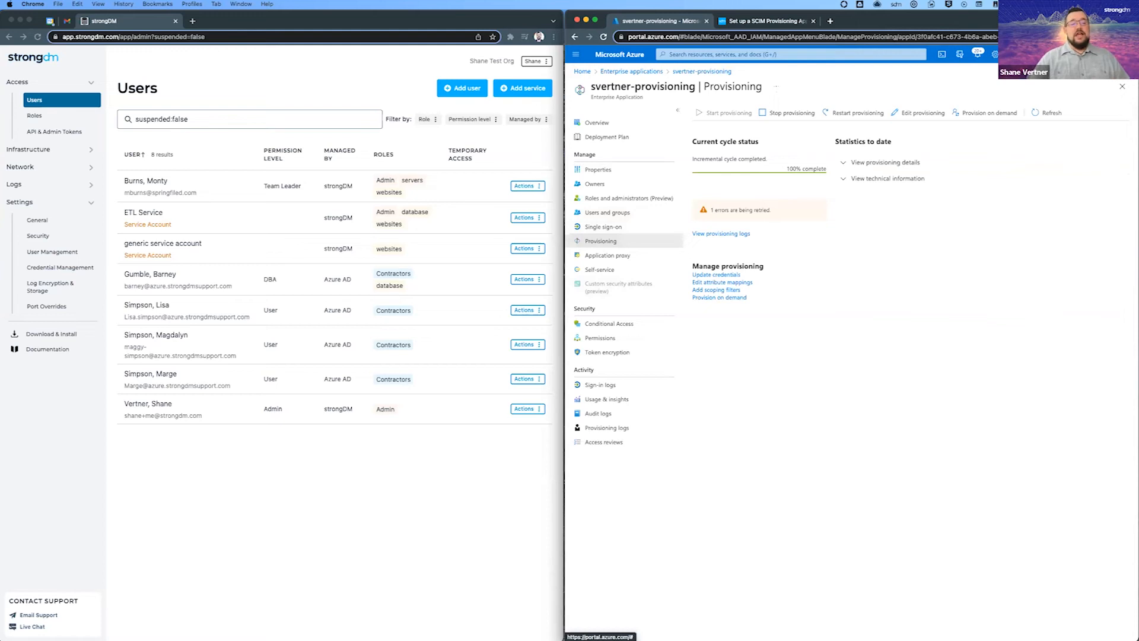
click(790, 112)
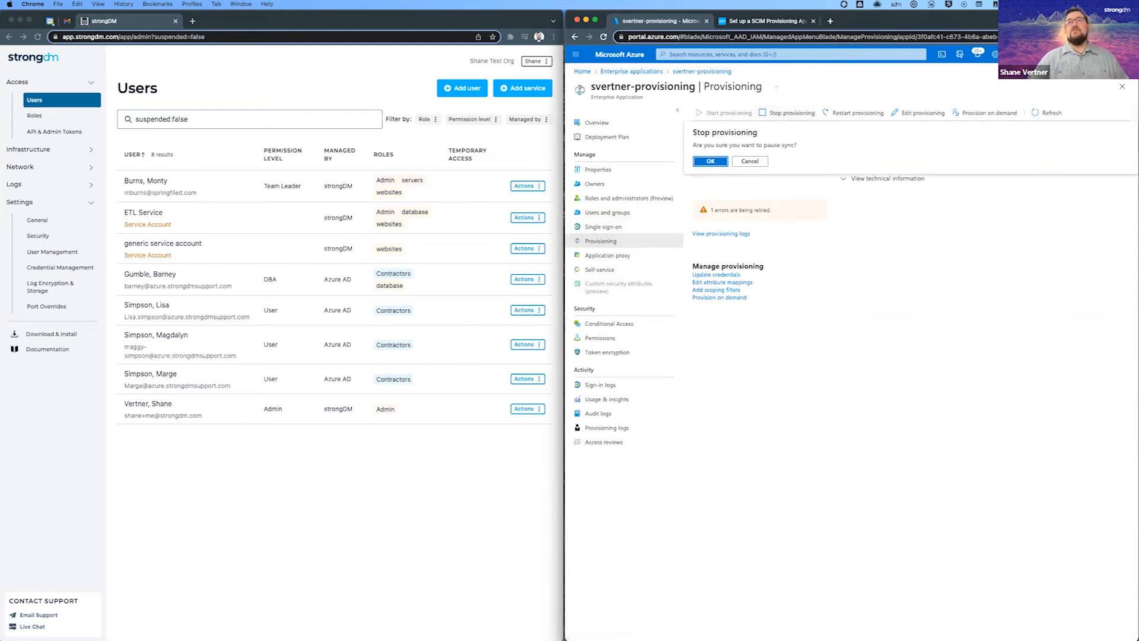
click(711, 160)
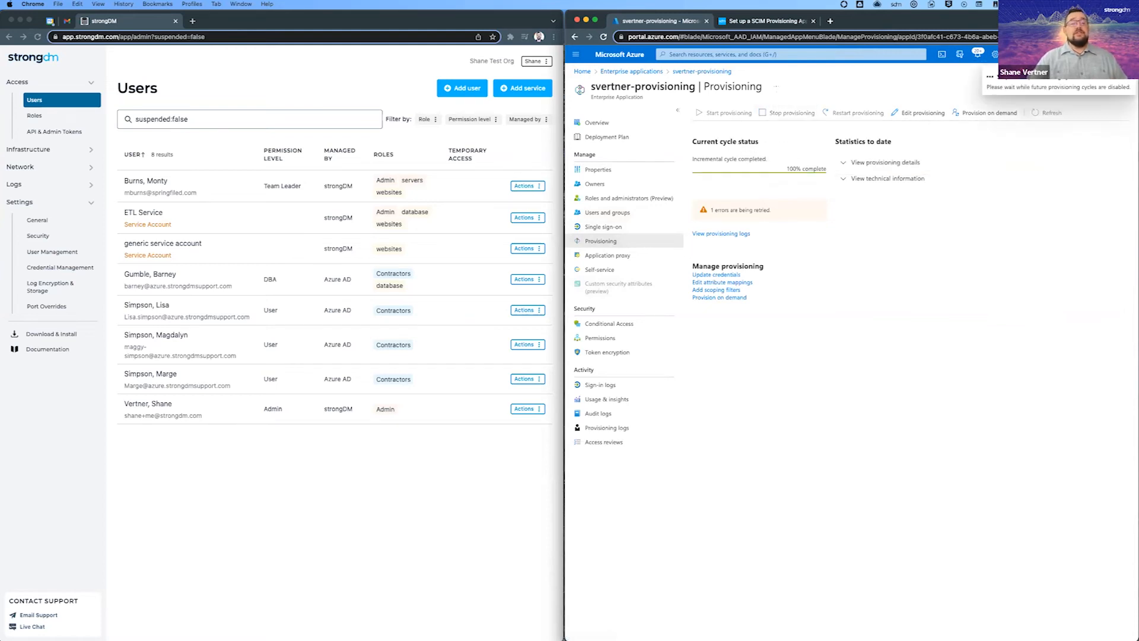
click(787, 112)
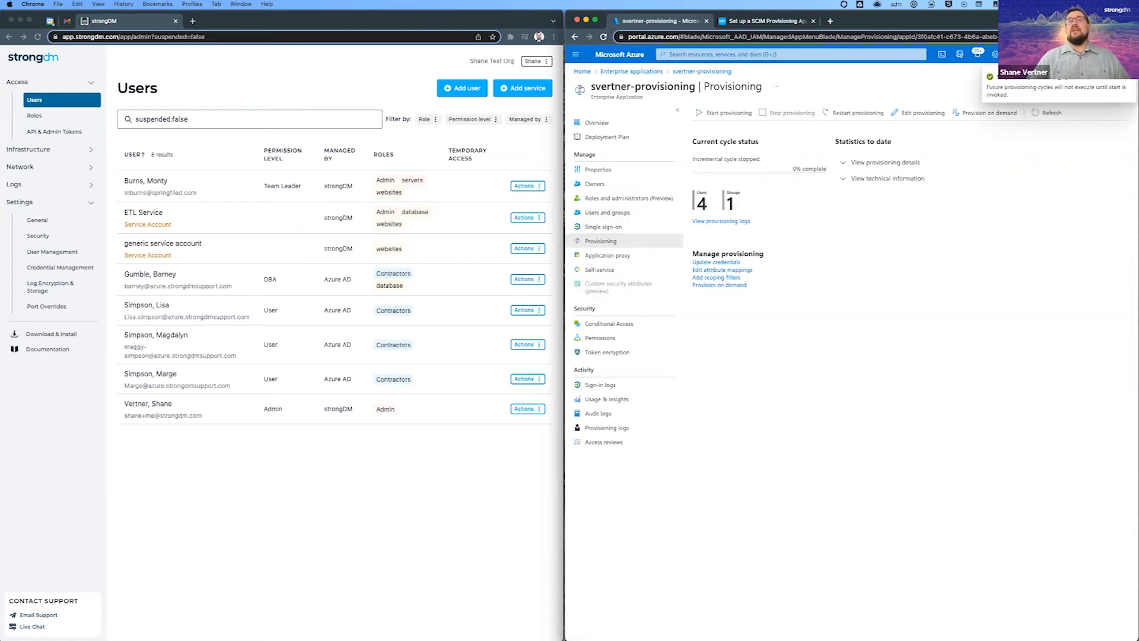
click(726, 113)
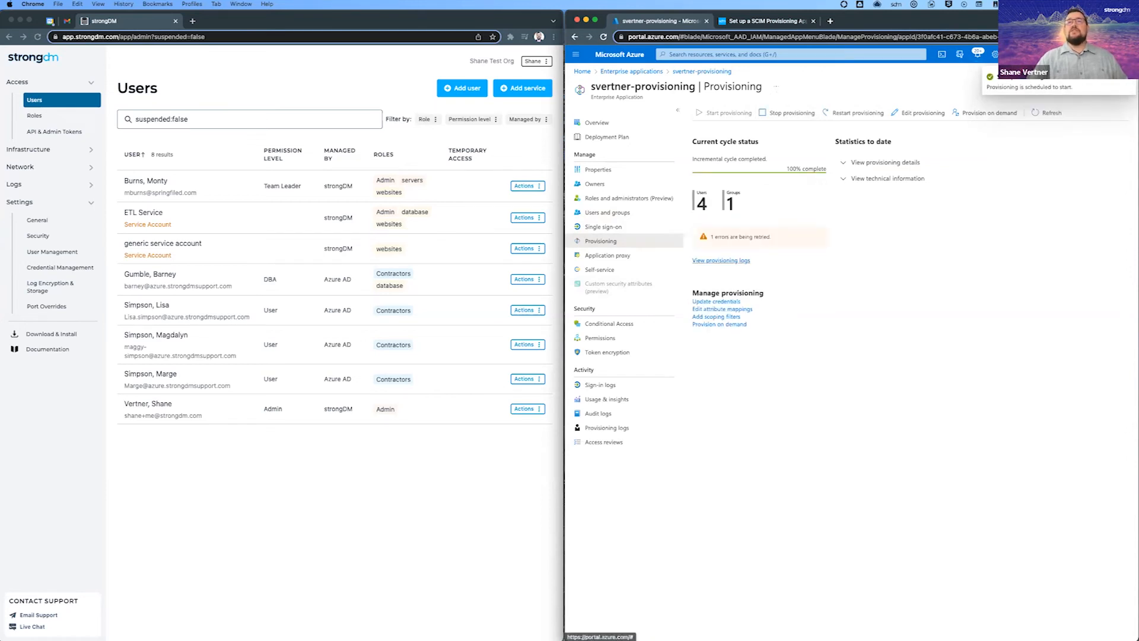
click(720, 260)
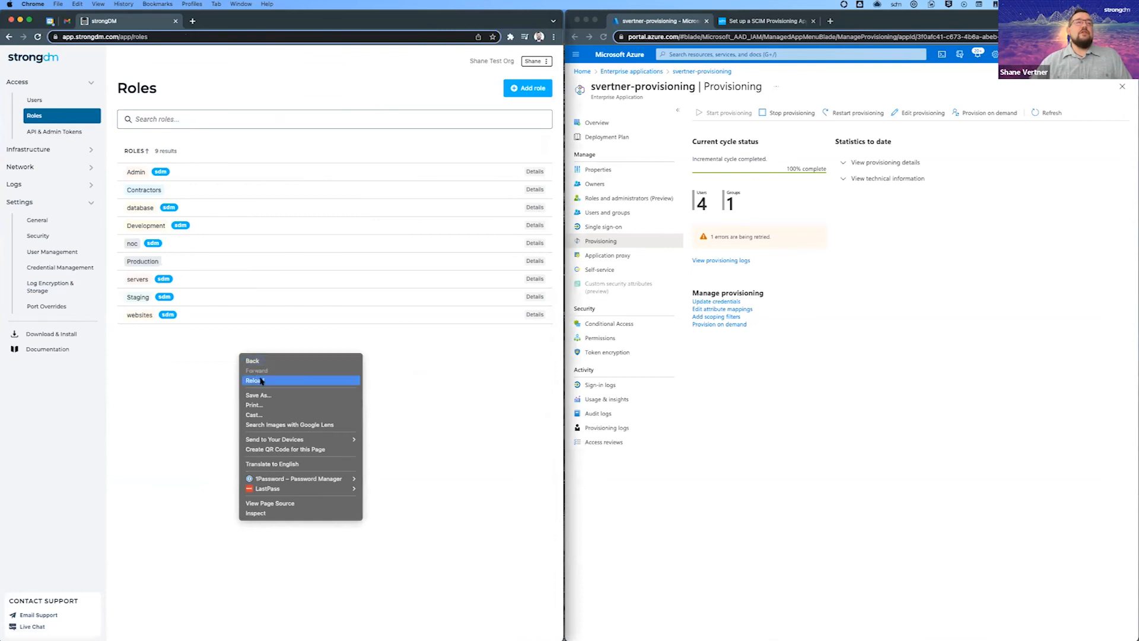
Reload Roles and add Quality Assurance's first access rule granting AWS Operator, then return to Users
click(254, 380)
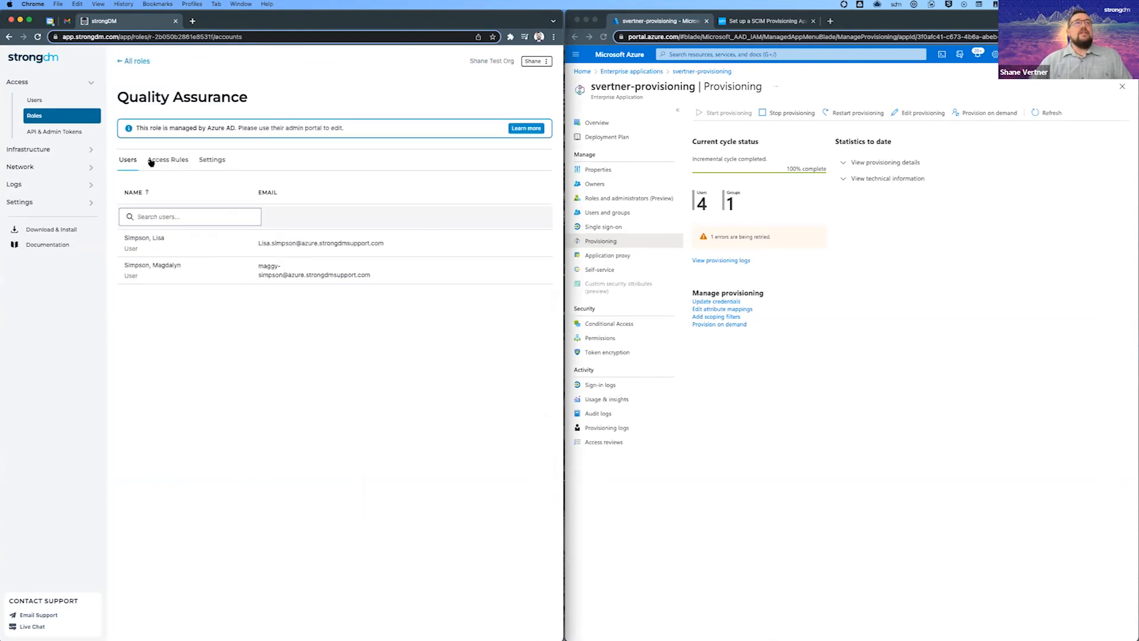
mouse_move(192, 255)
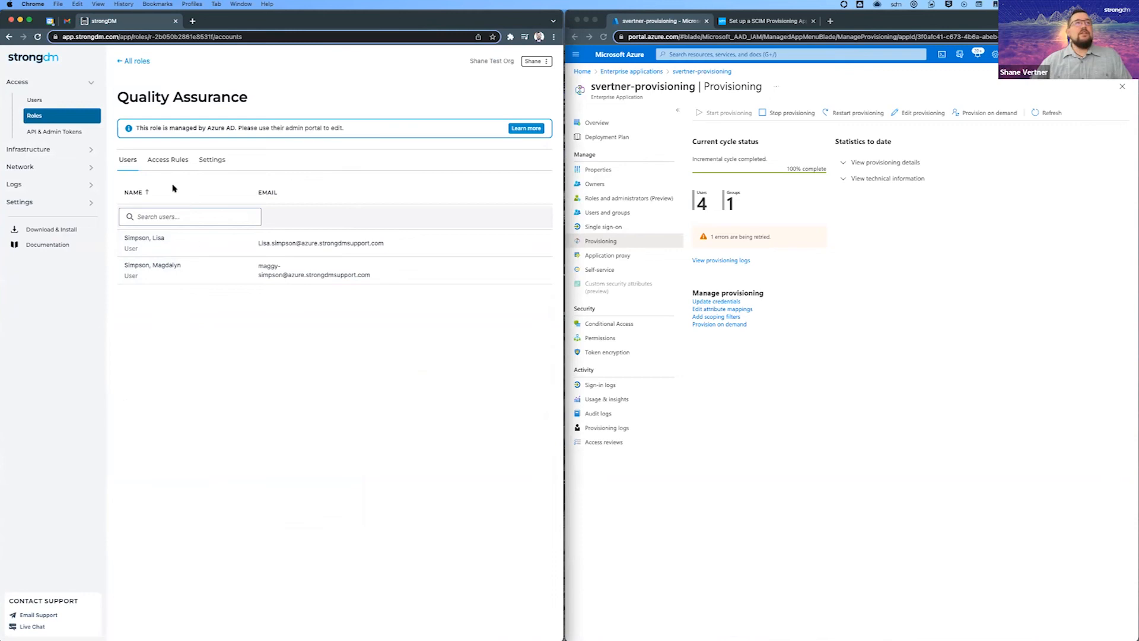
click(167, 159)
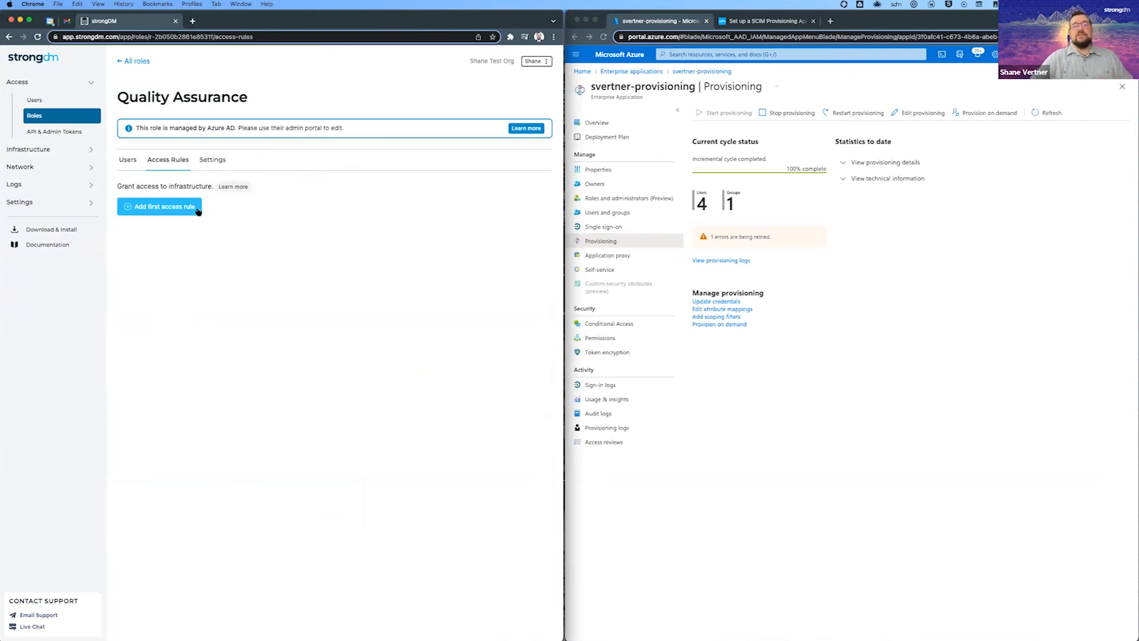
click(159, 207)
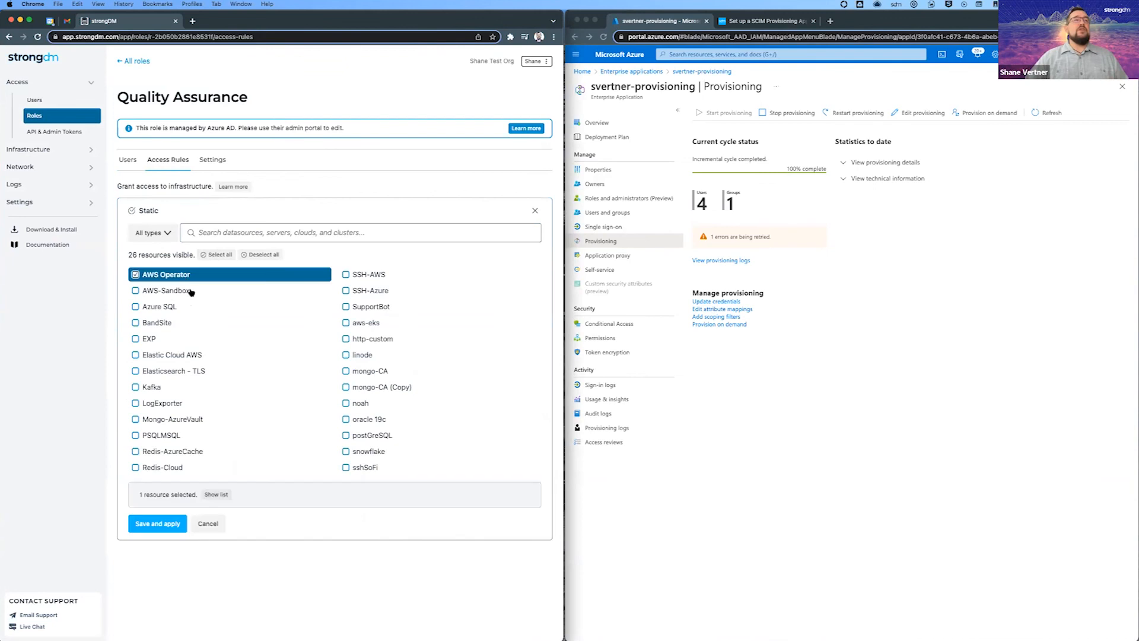
click(156, 523)
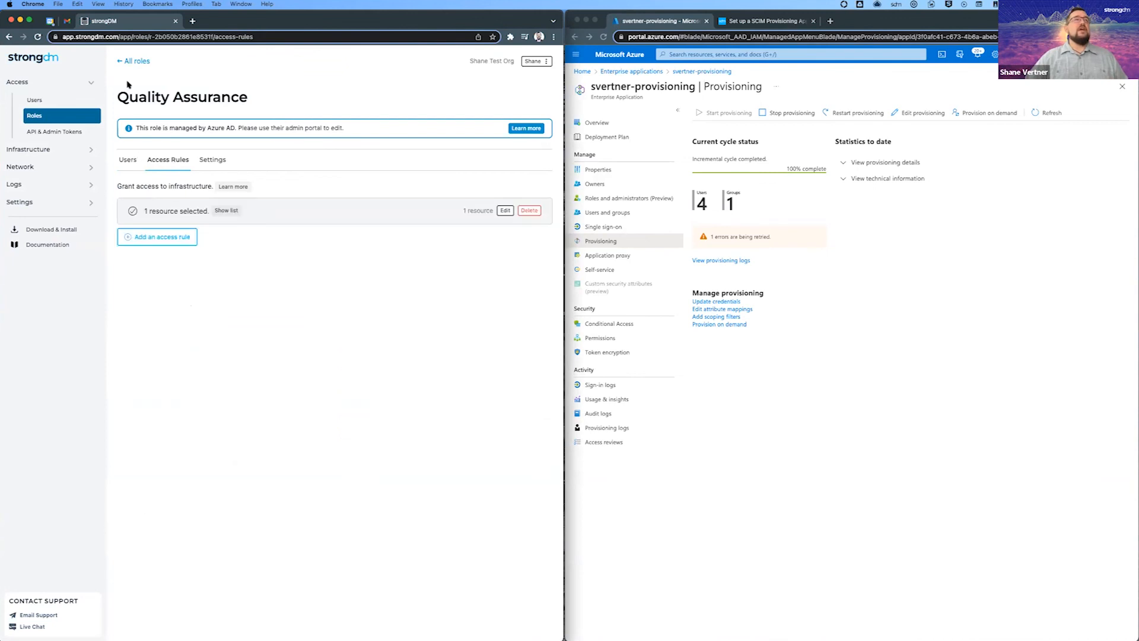
click(134, 61)
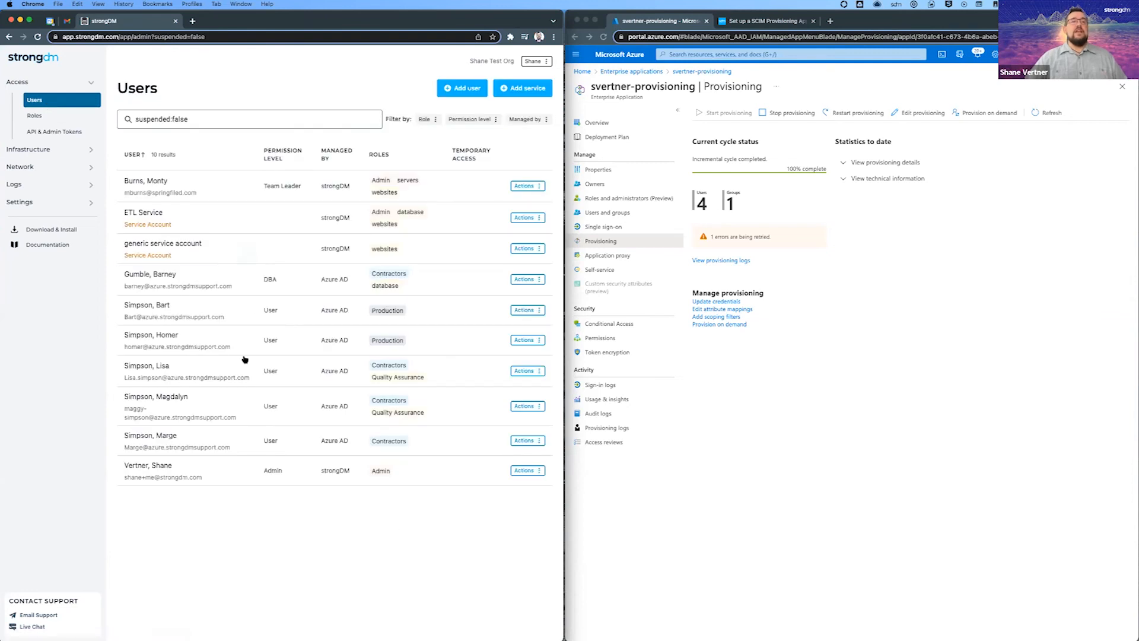
mouse_move(421, 272)
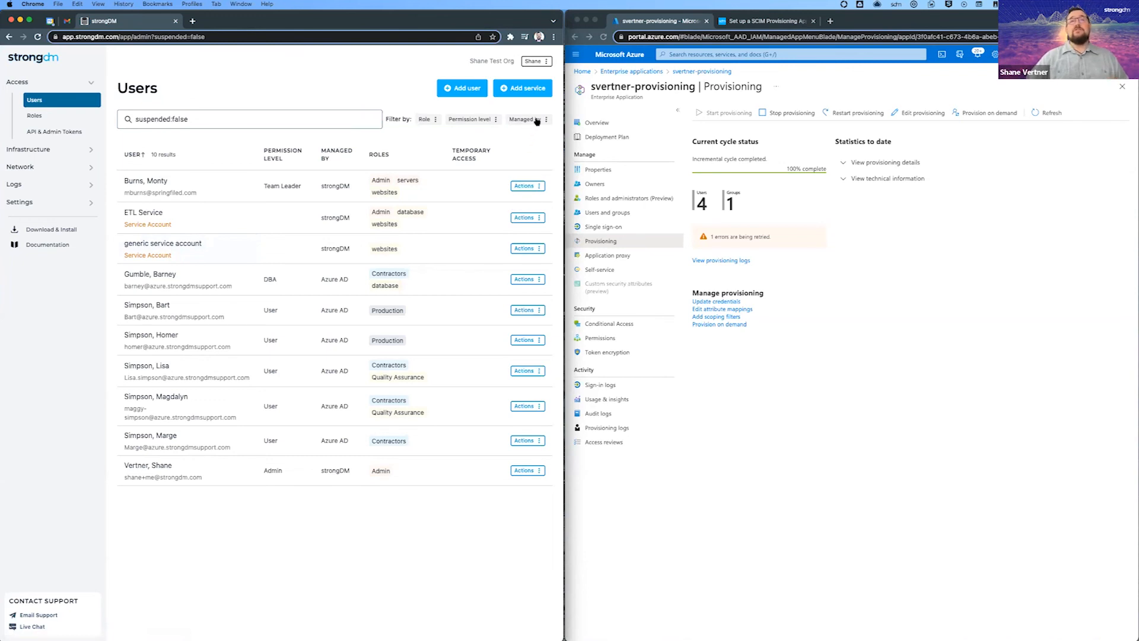
click(522, 119)
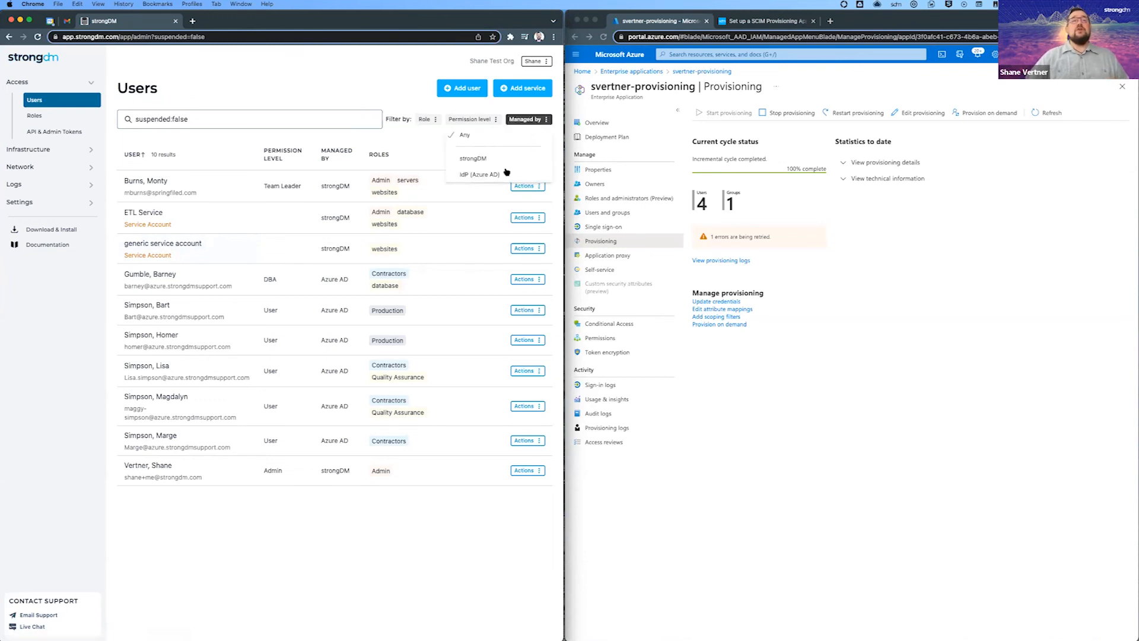
click(478, 173)
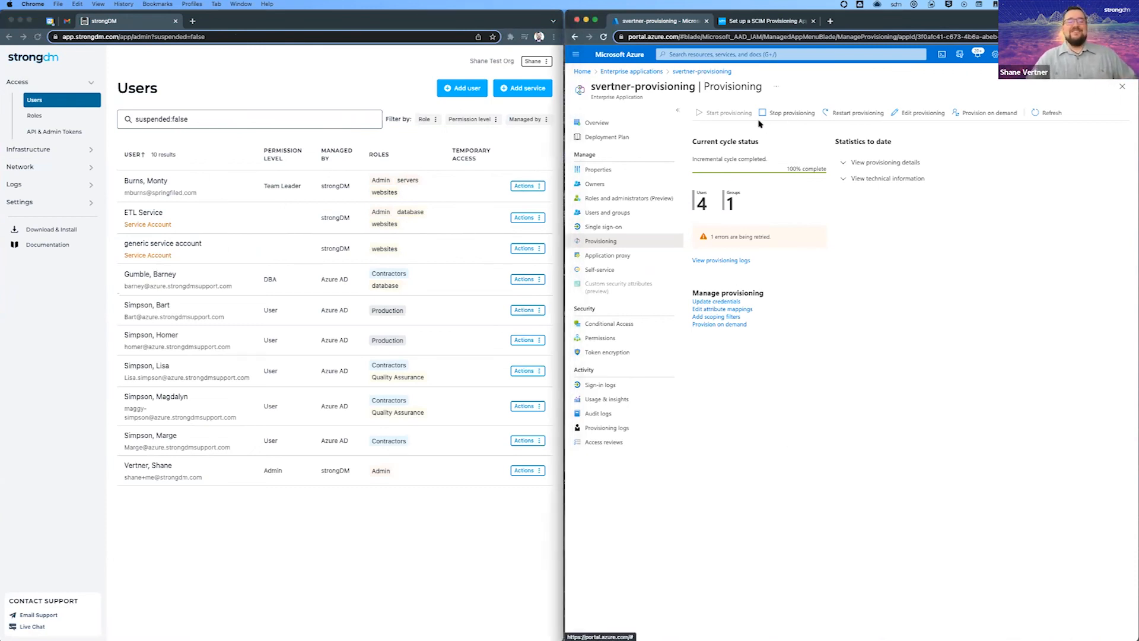
mouse_move(895, 616)
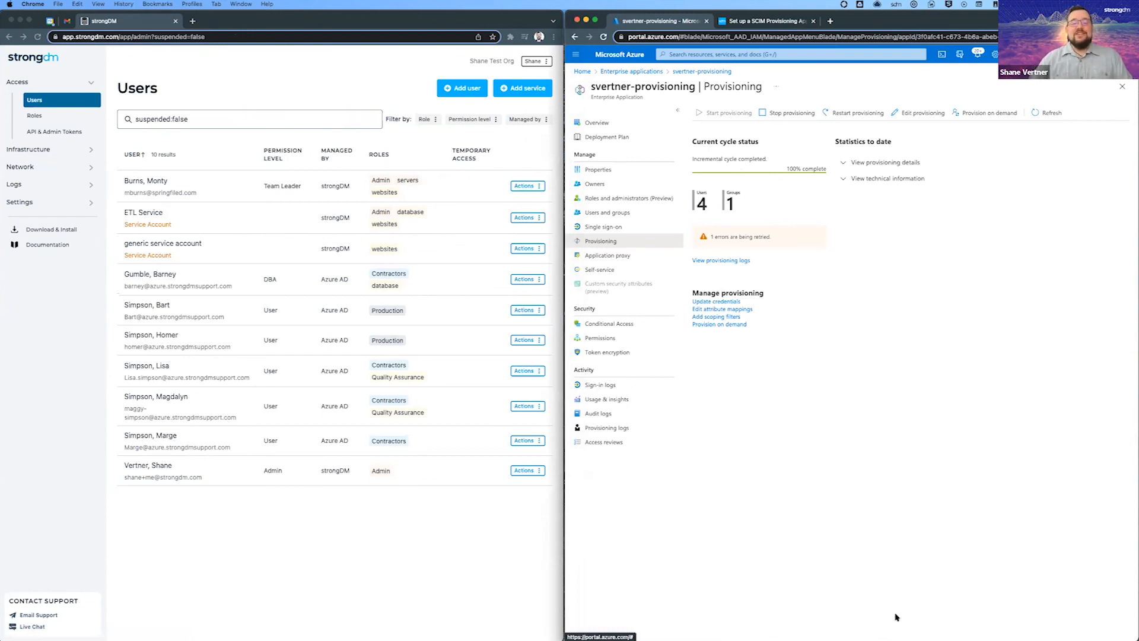